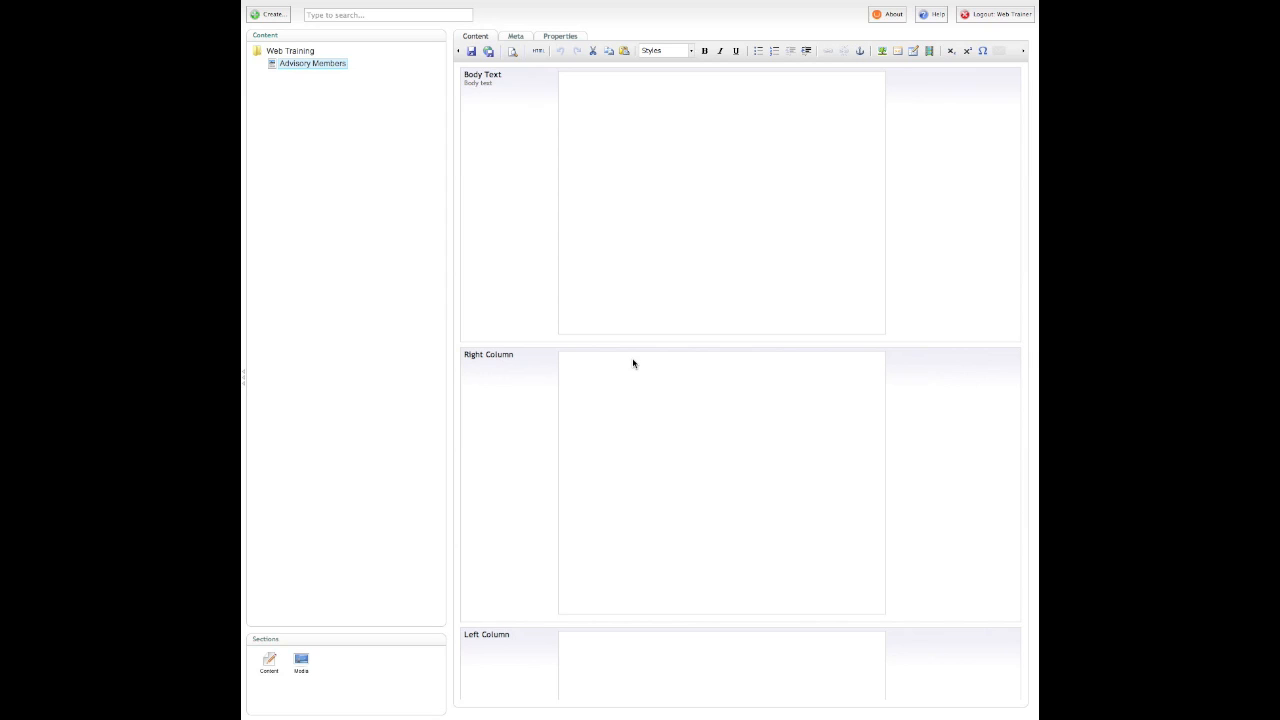
mouse_move(662, 350)
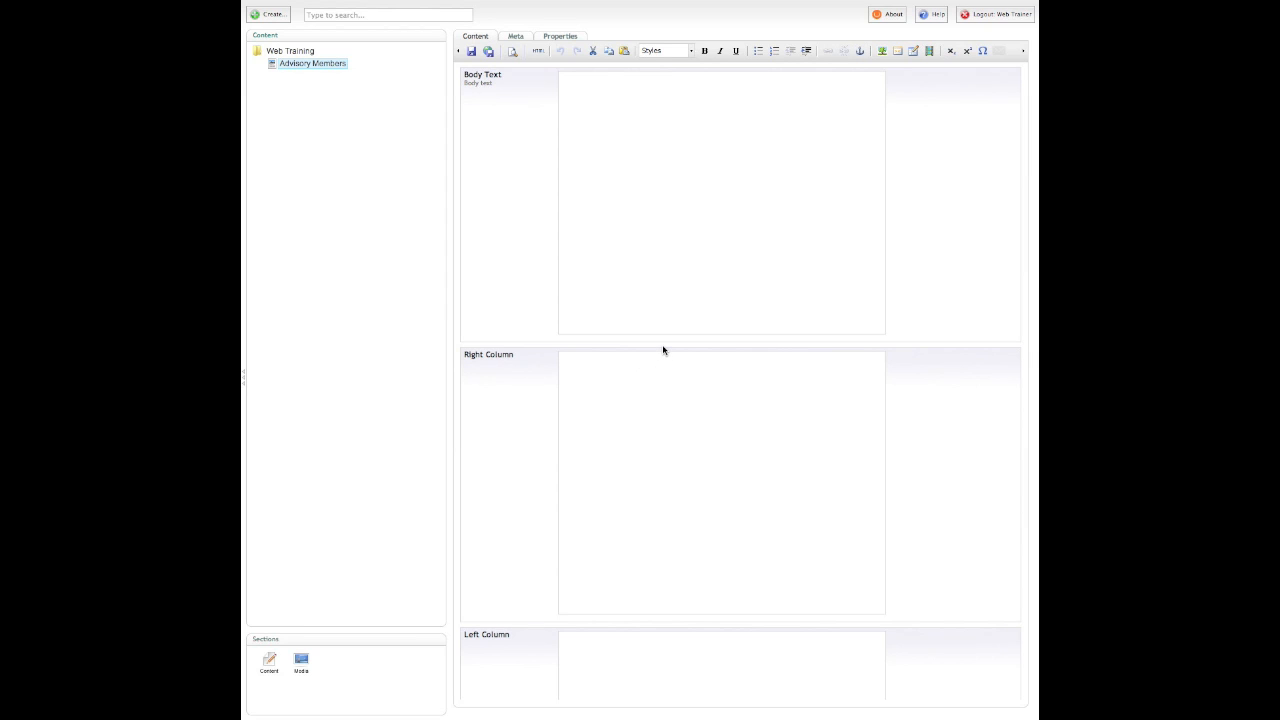
mouse_move(668, 320)
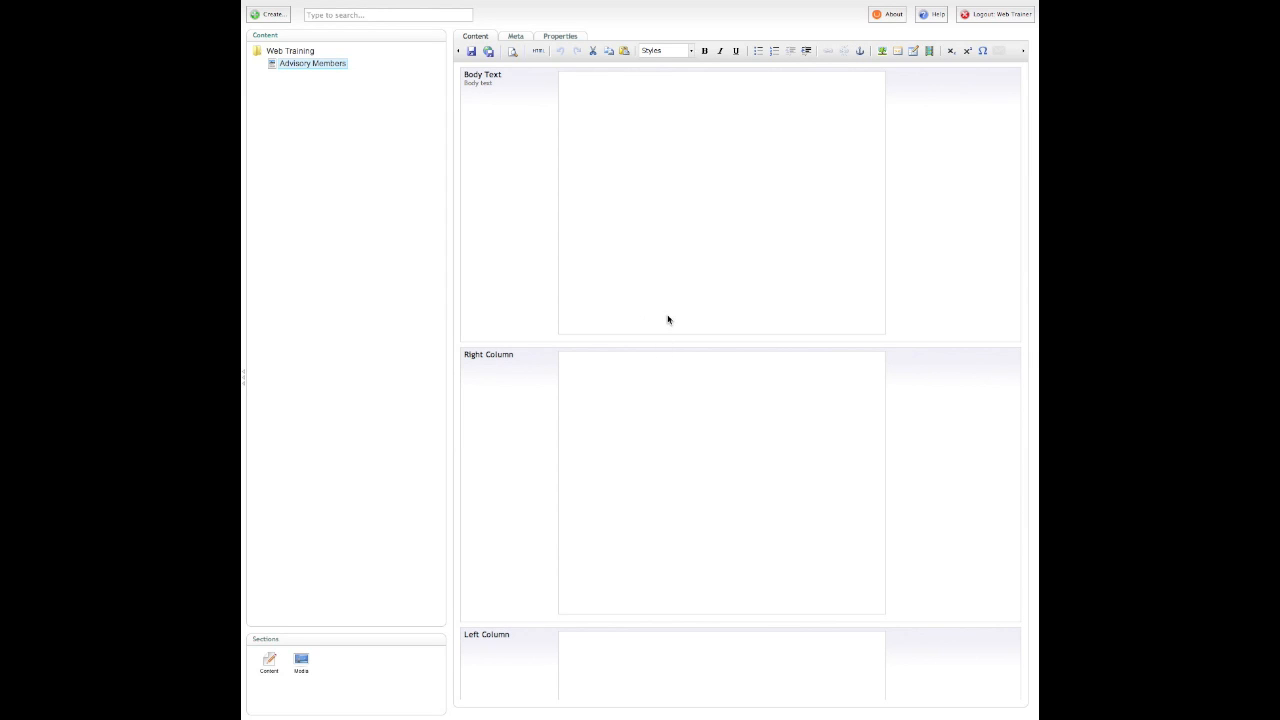
mouse_move(586, 116)
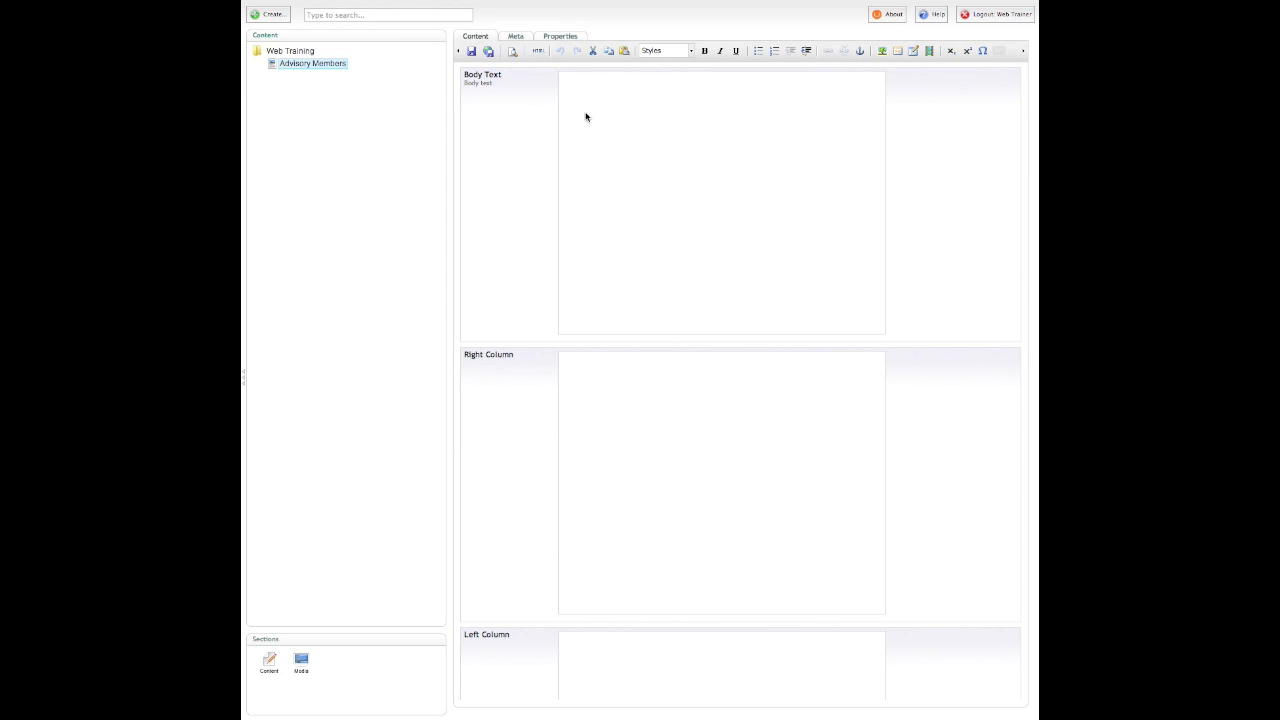
mouse_move(912, 52)
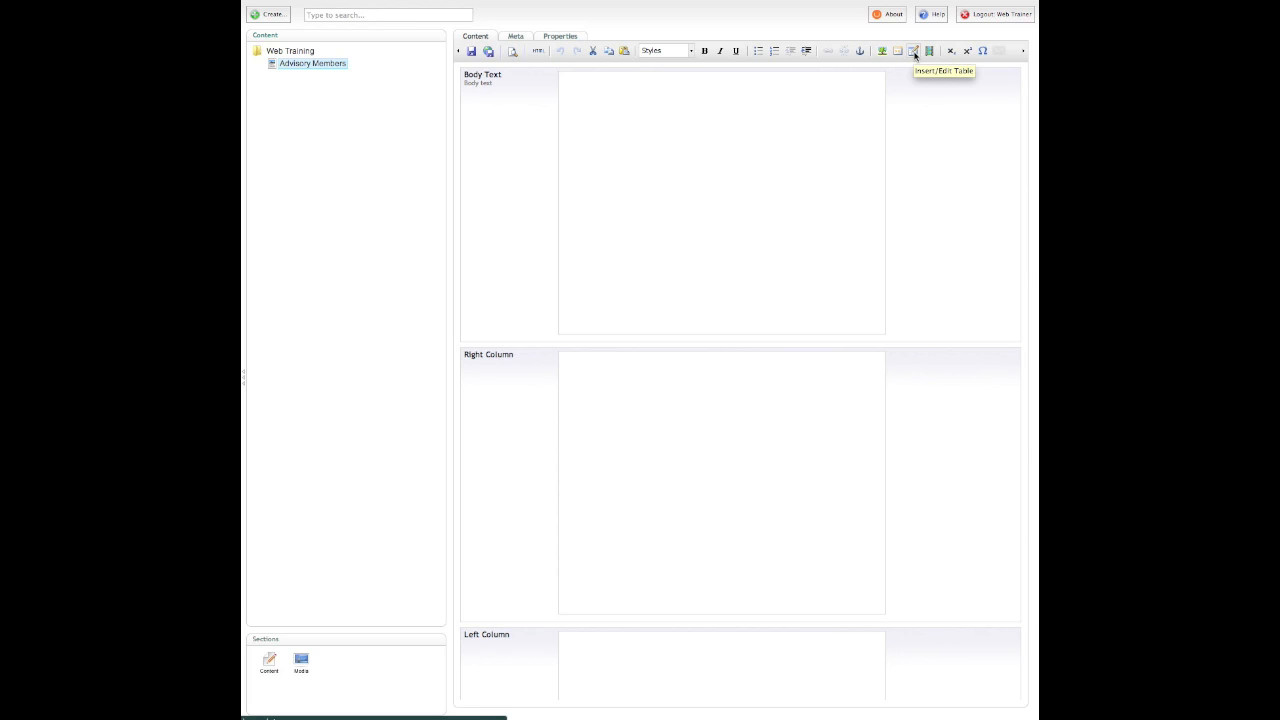
- Insert a 2-column, 4-row table with cell padding, spacing 0, border 1 and width 500px
left_click(914, 52)
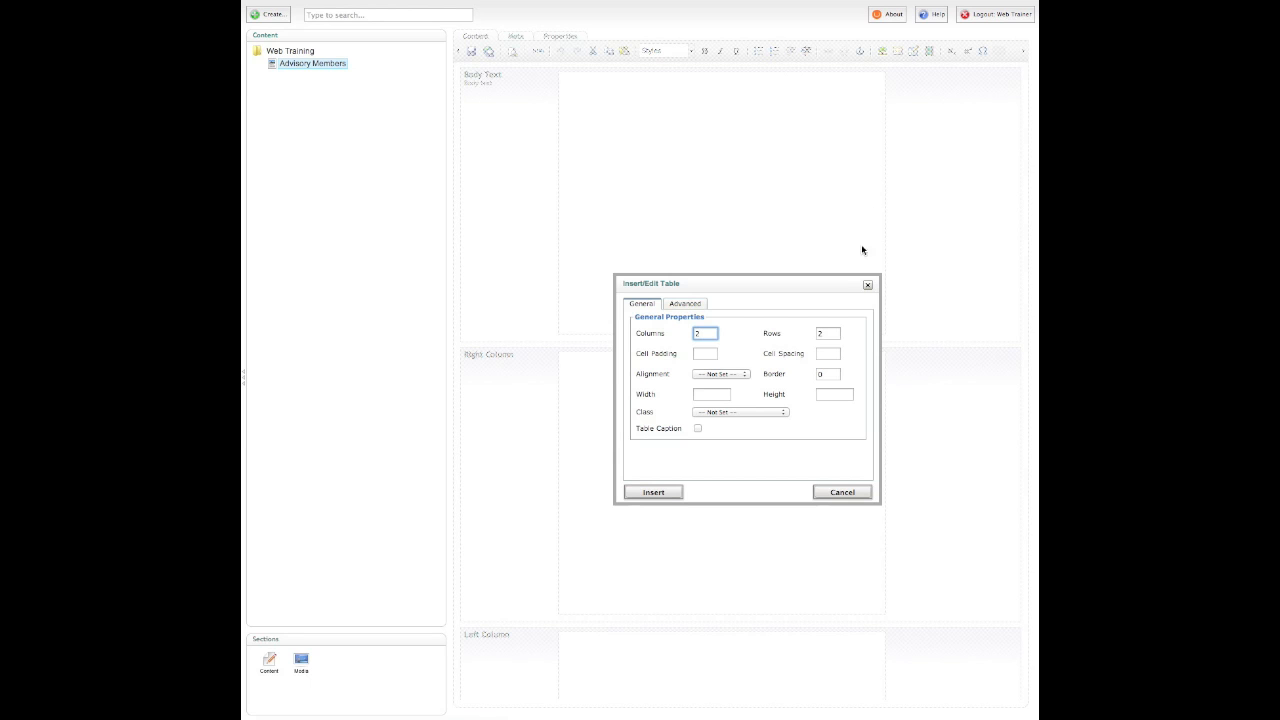
mouse_move(744, 356)
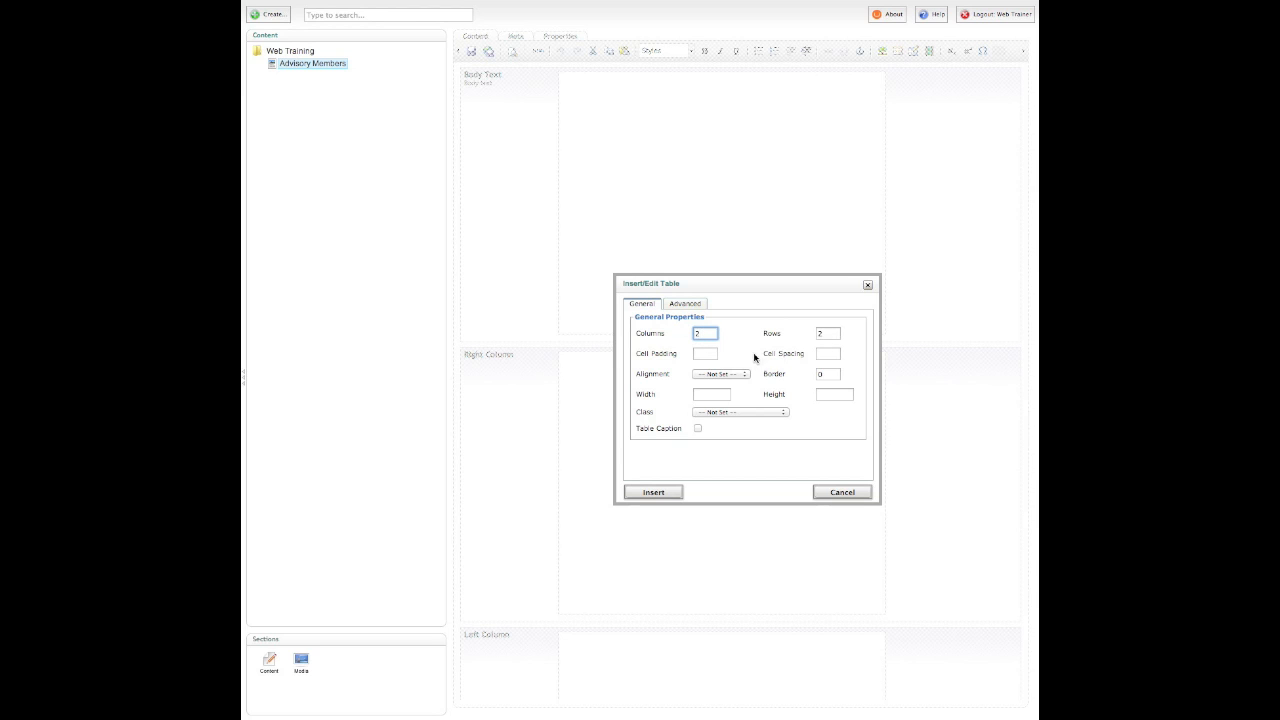
left_click(704, 352)
type("5")
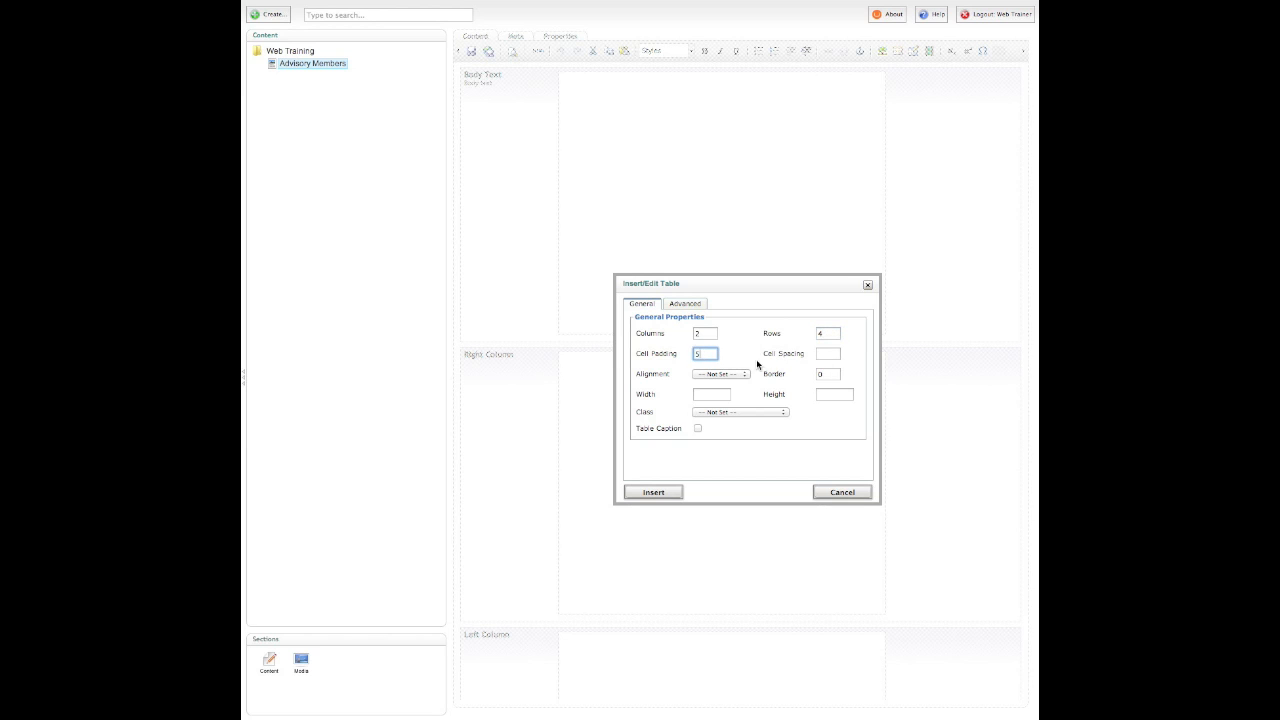
left_click(828, 352)
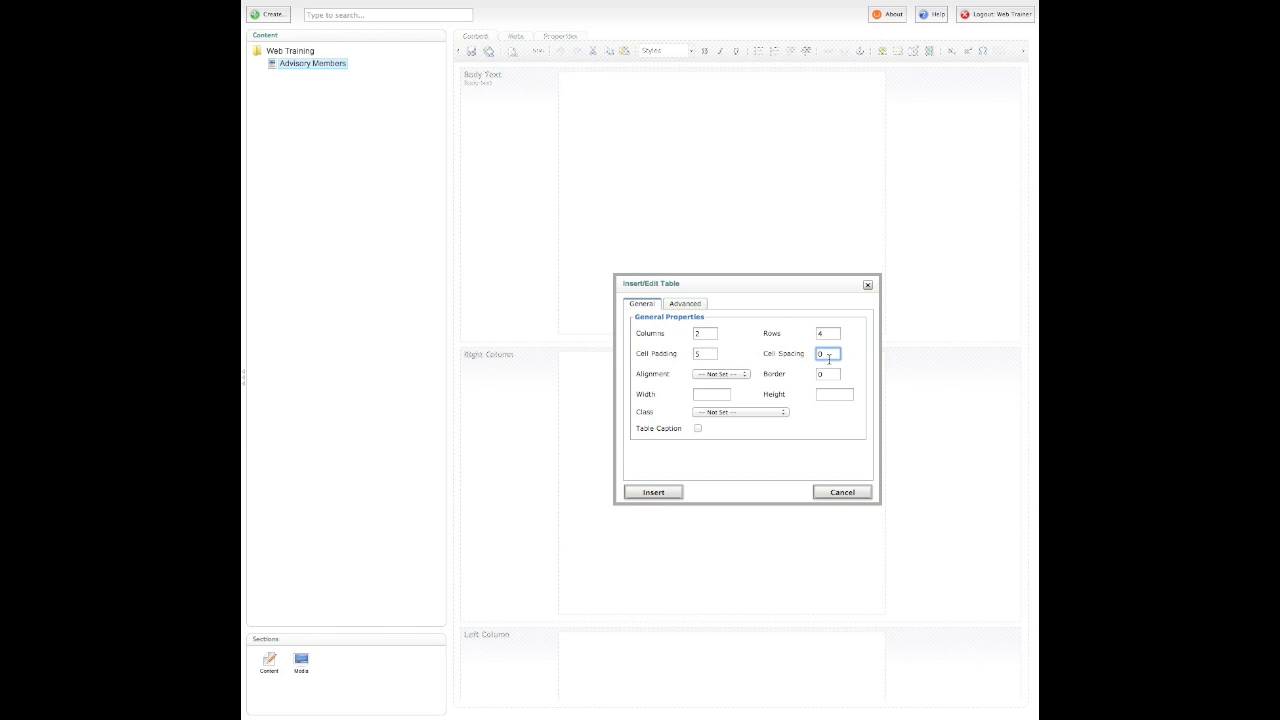
left_click(828, 374)
type("1")
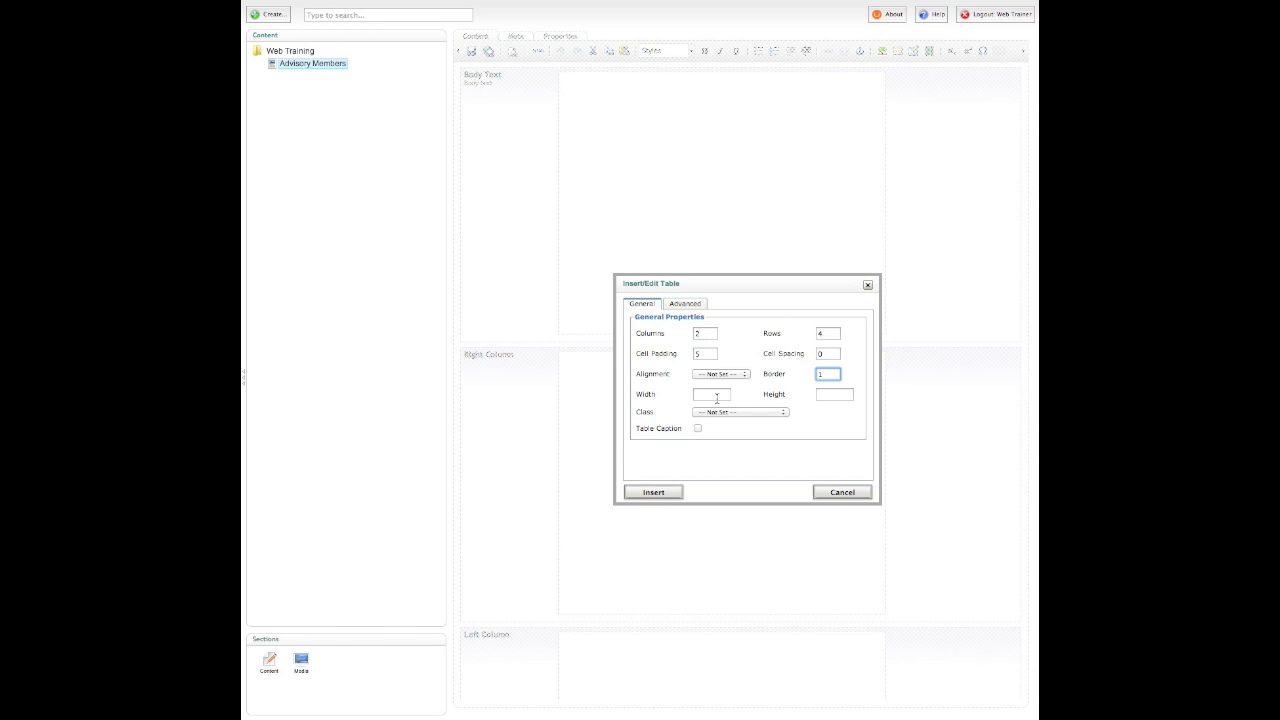
left_click(712, 394)
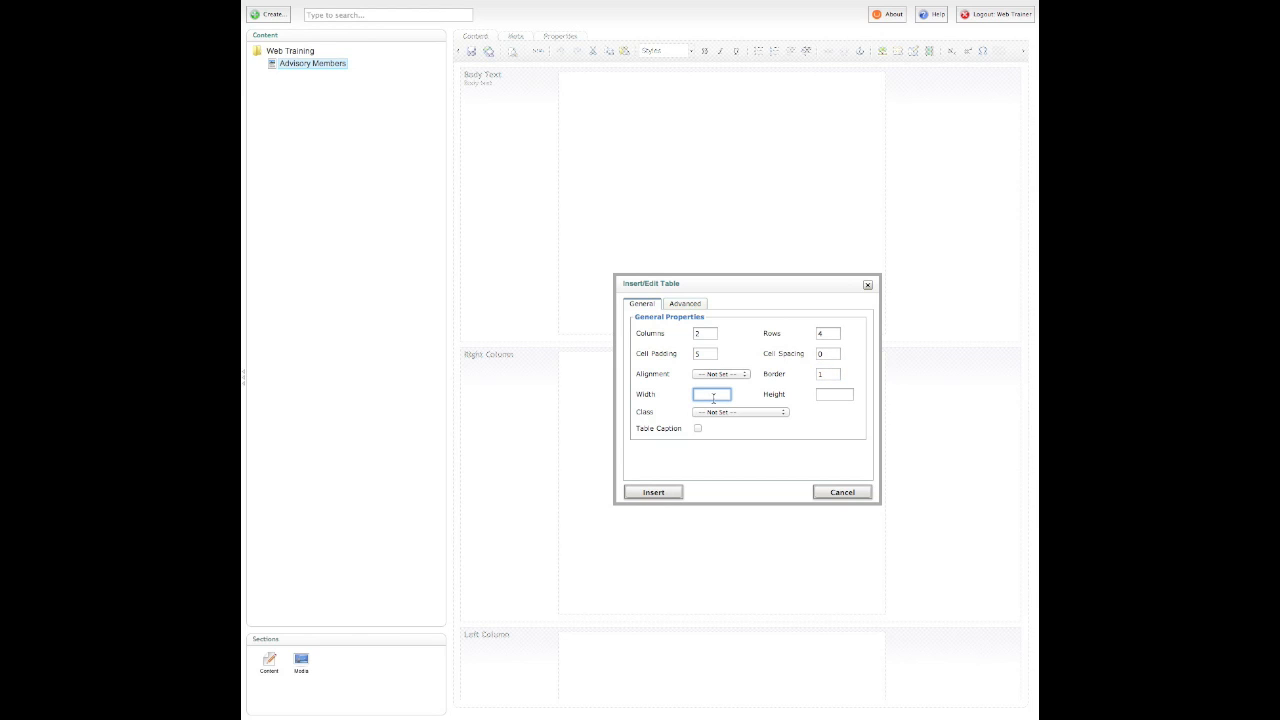
type("500px")
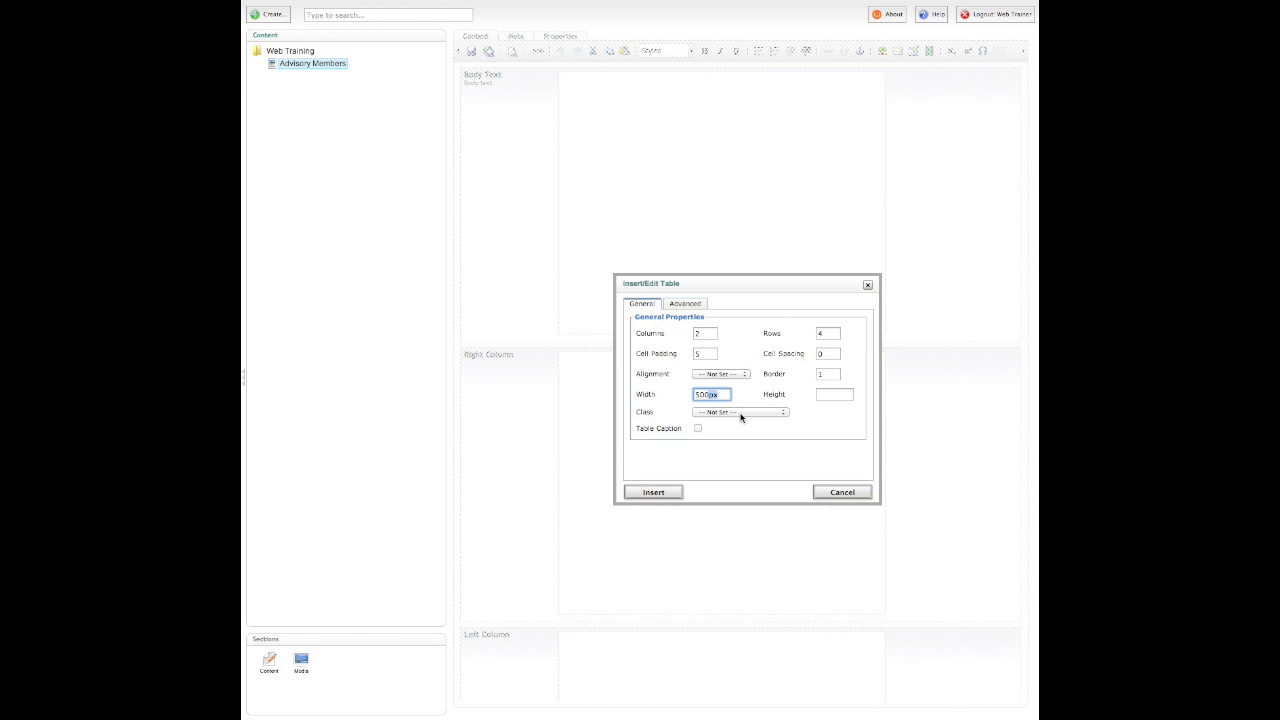
mouse_move(696, 482)
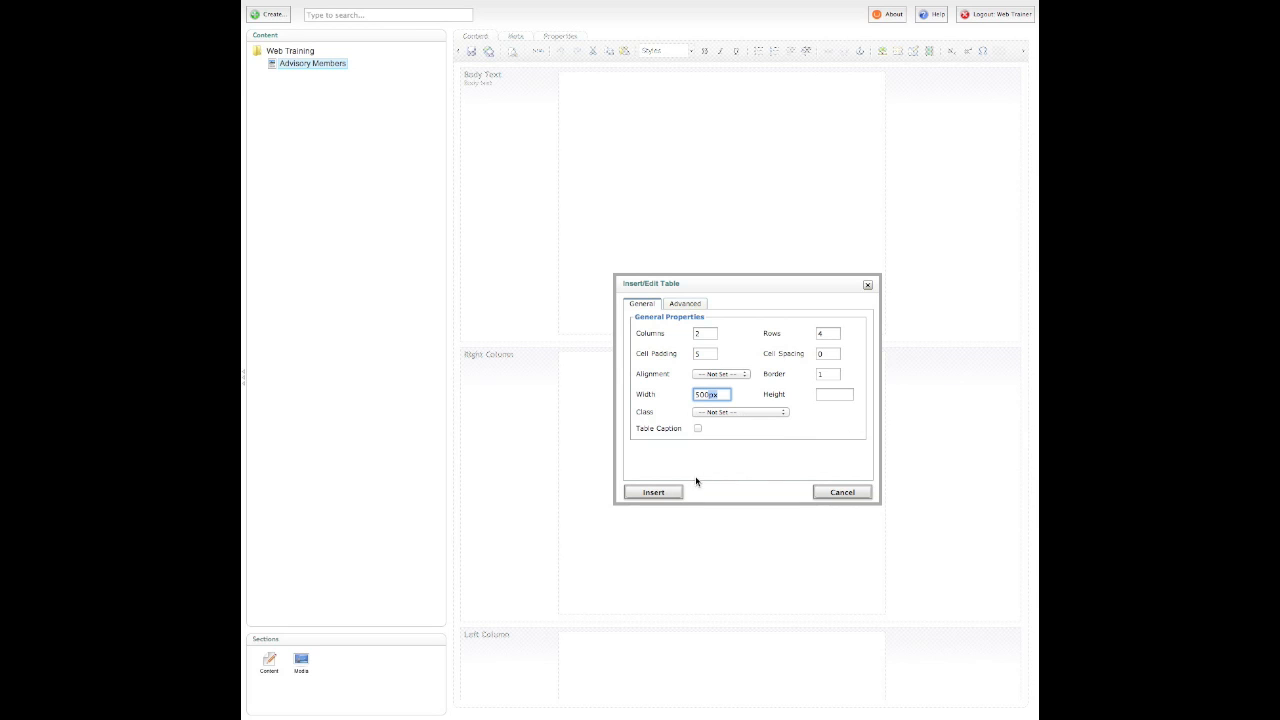
left_click(652, 492)
type("N")
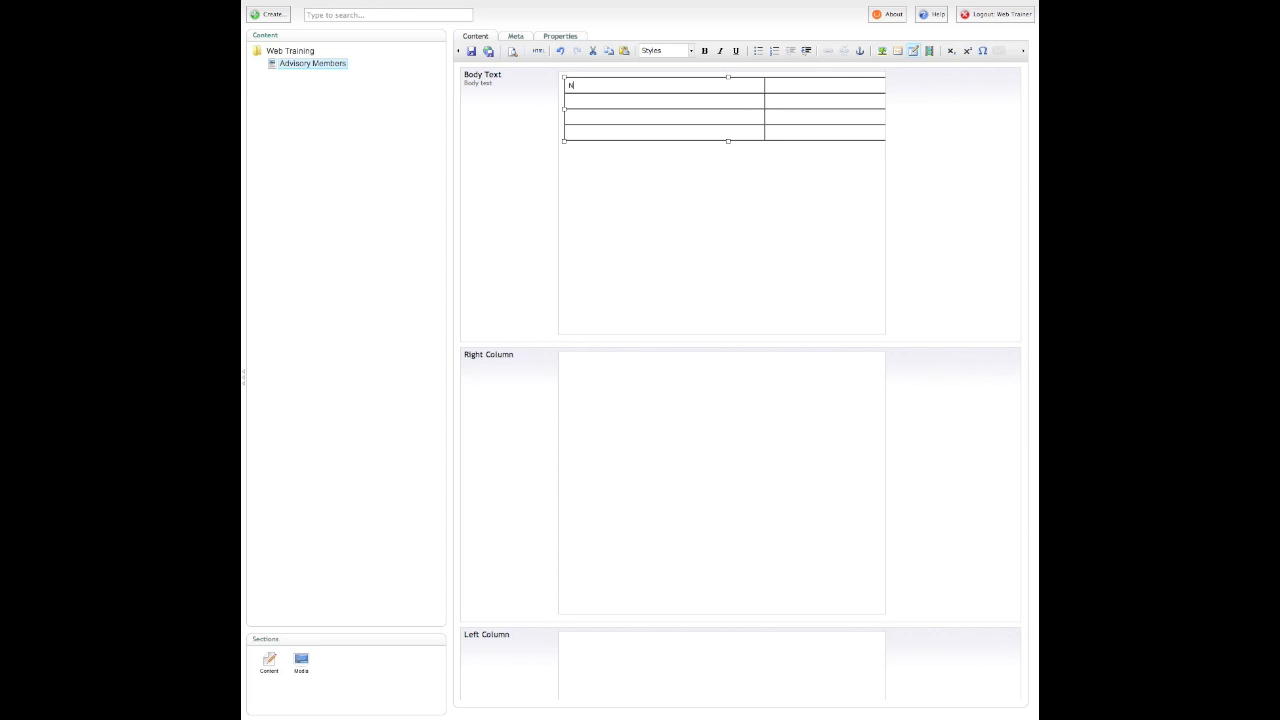
- Enter the Name and Date headings, then the first entry Brandi with 2014
type("ame")
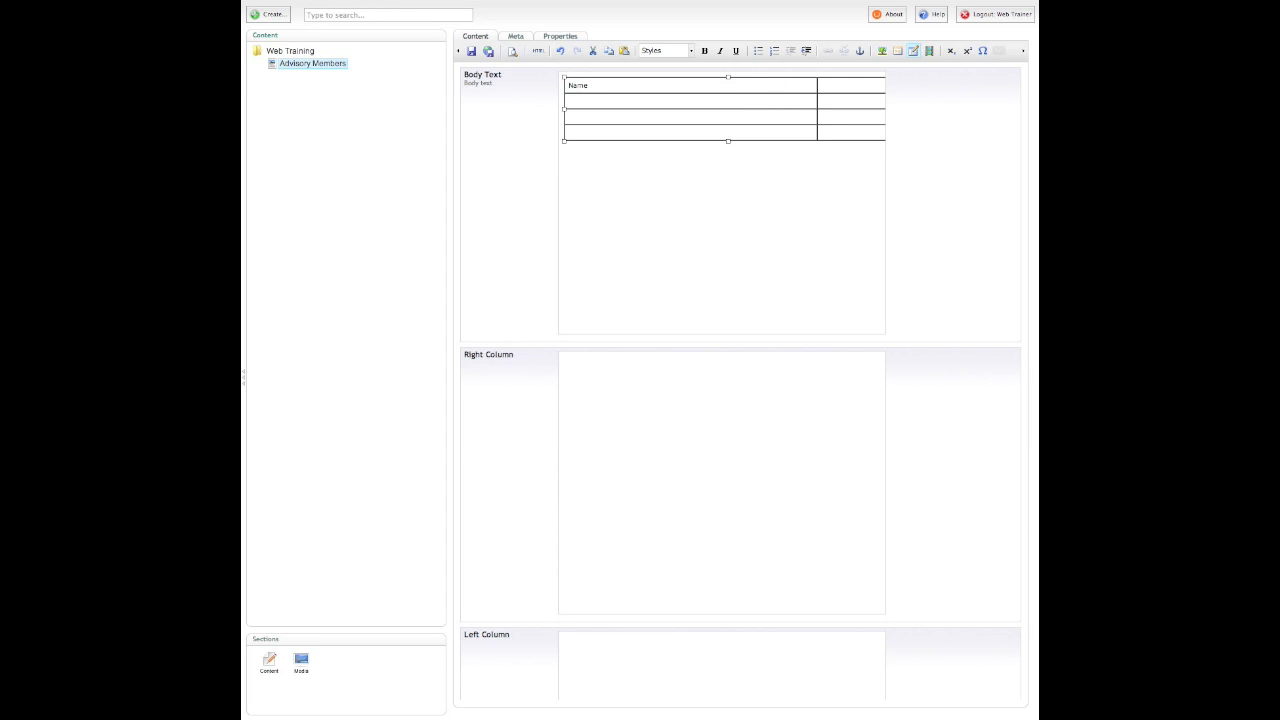
type("Date")
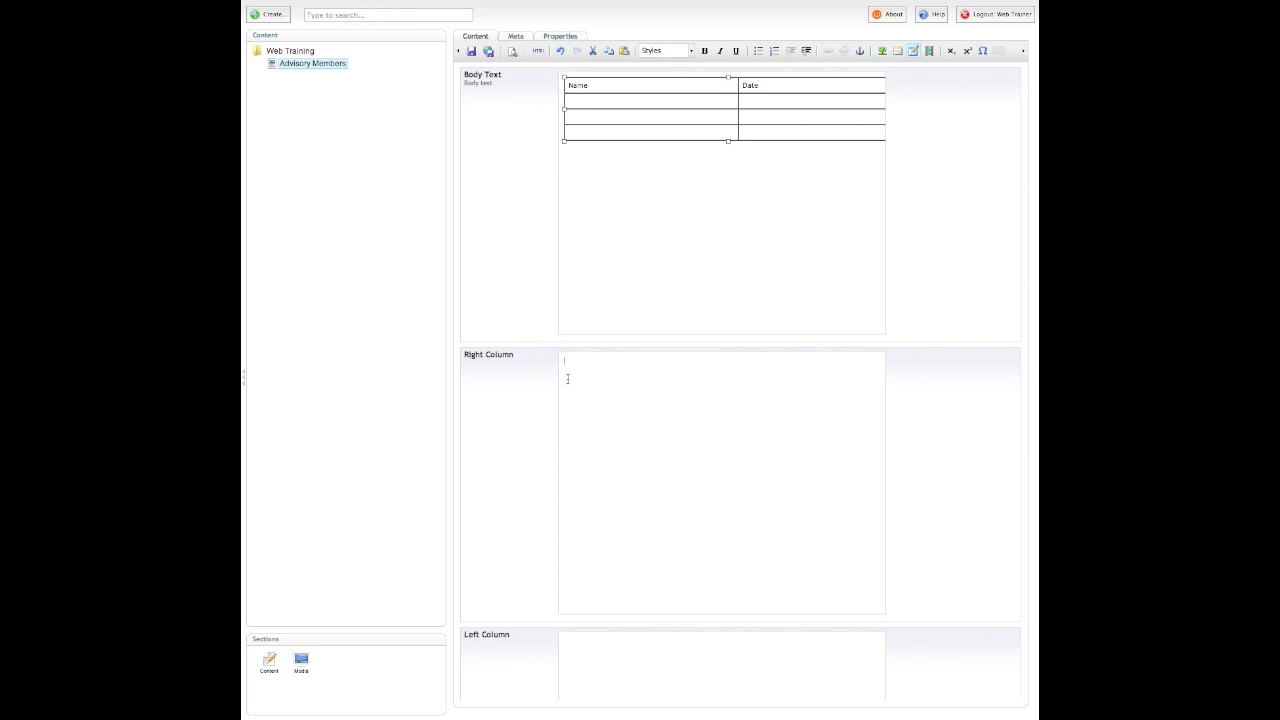
mouse_move(608, 376)
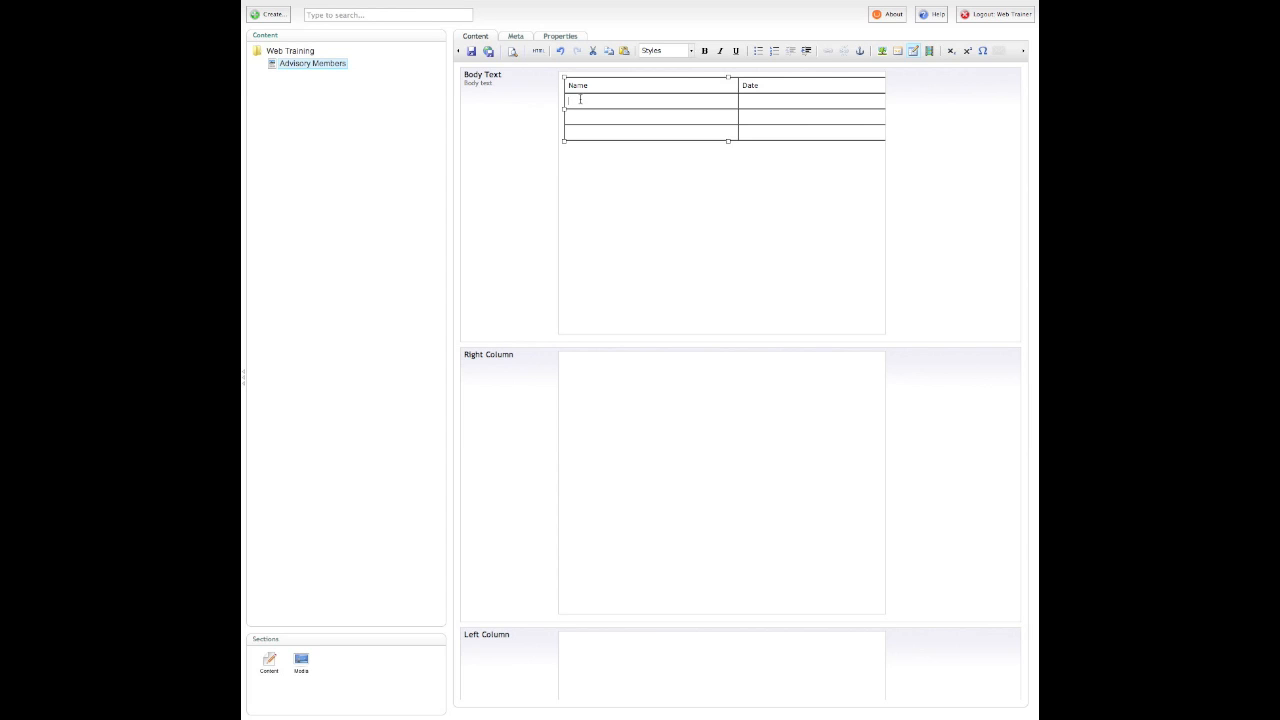
type("Brandi")
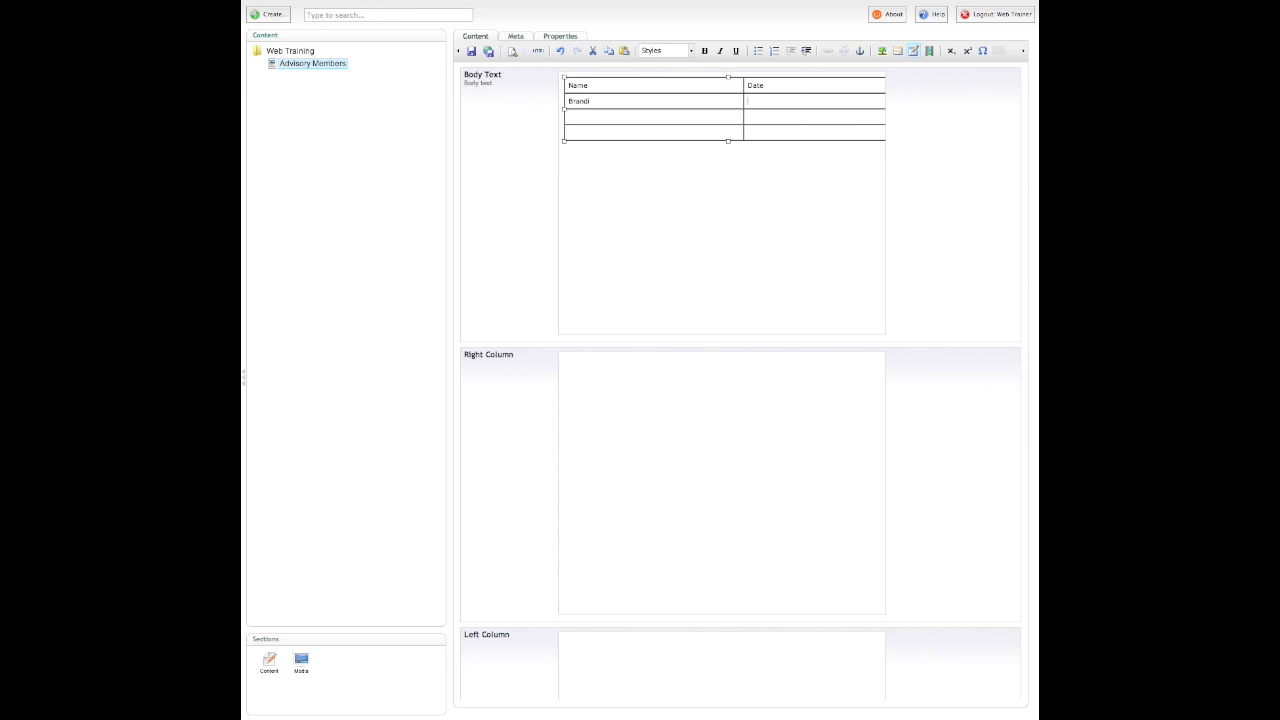
type("2014")
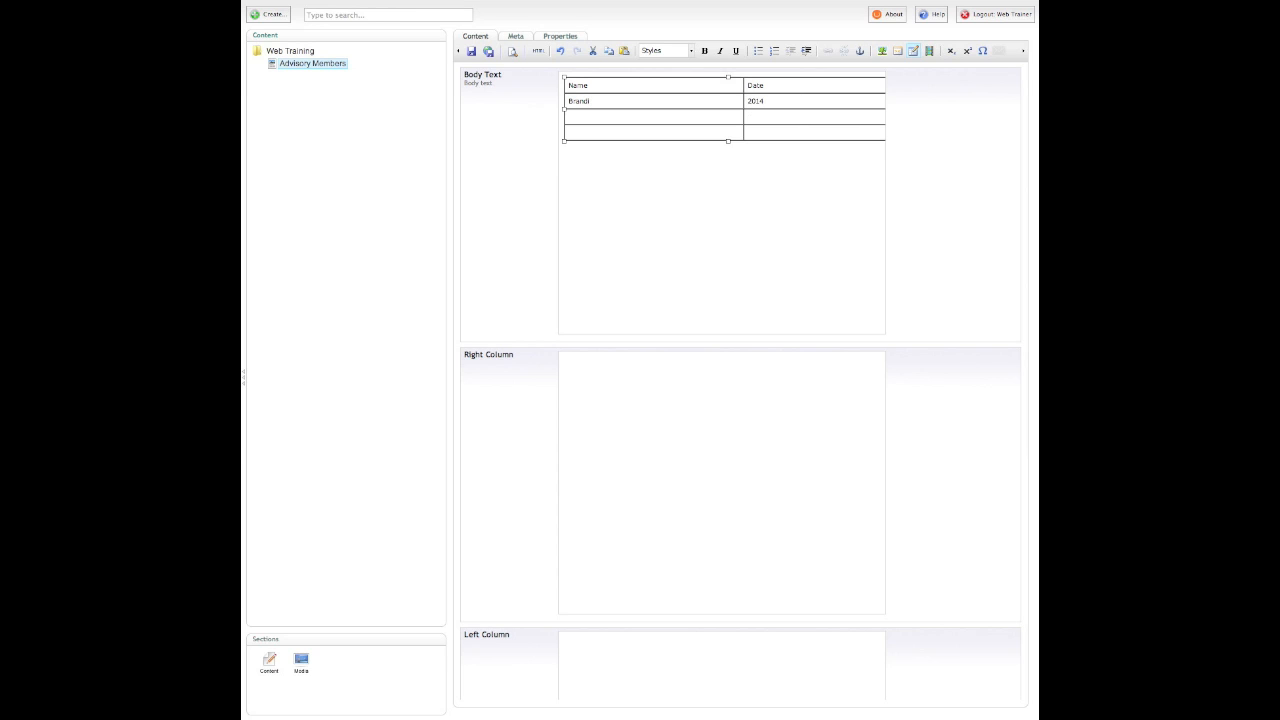
- Fill the remaining rows with Fra / 2009 and John / 2007
type("Frank")
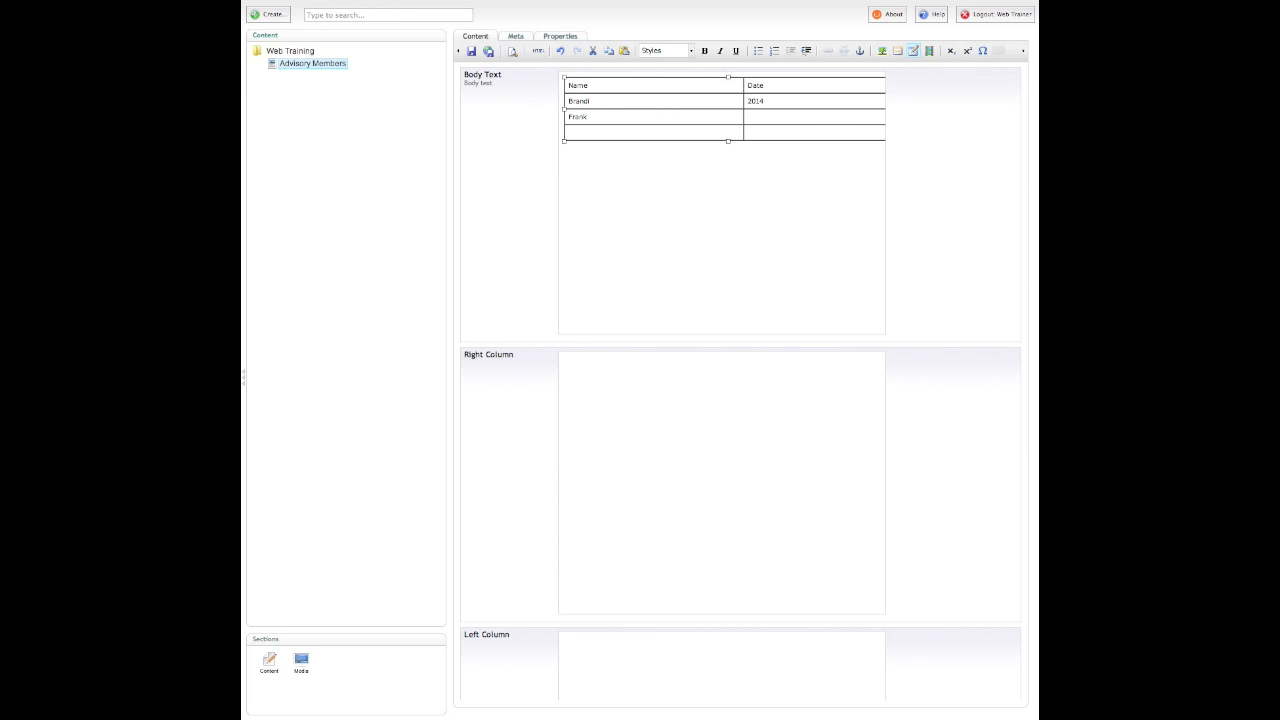
type("2009")
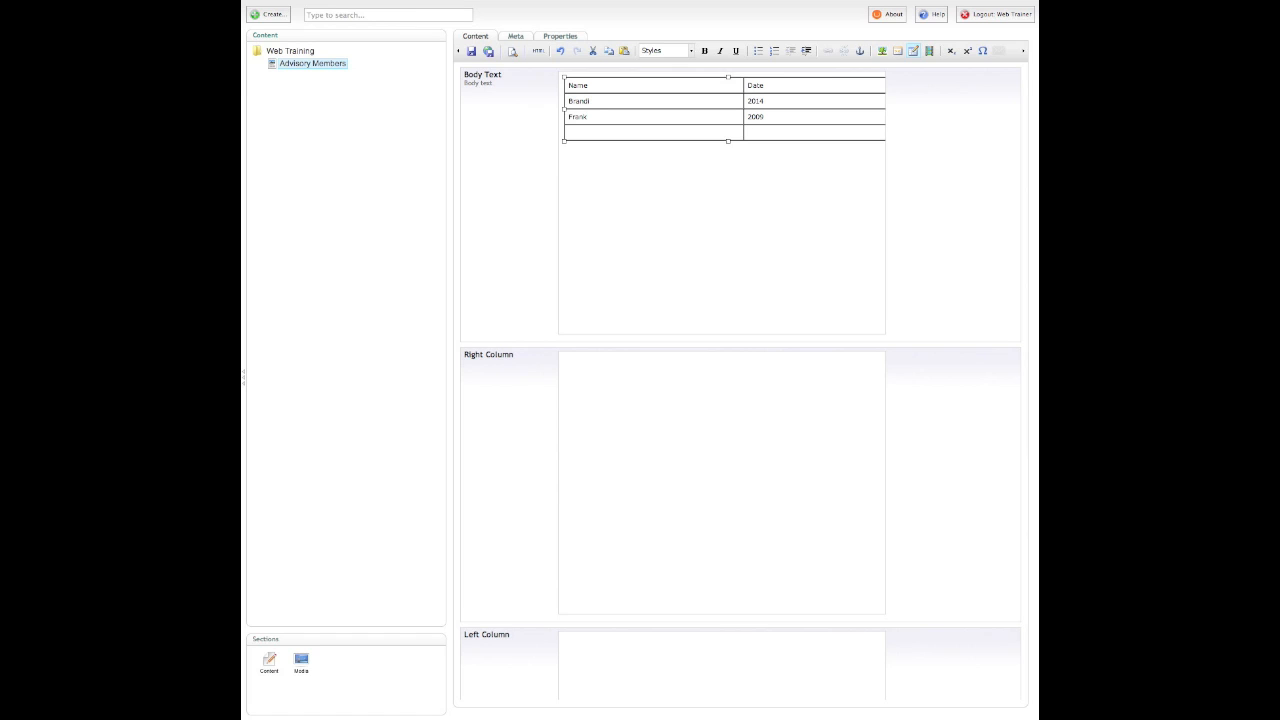
type("John")
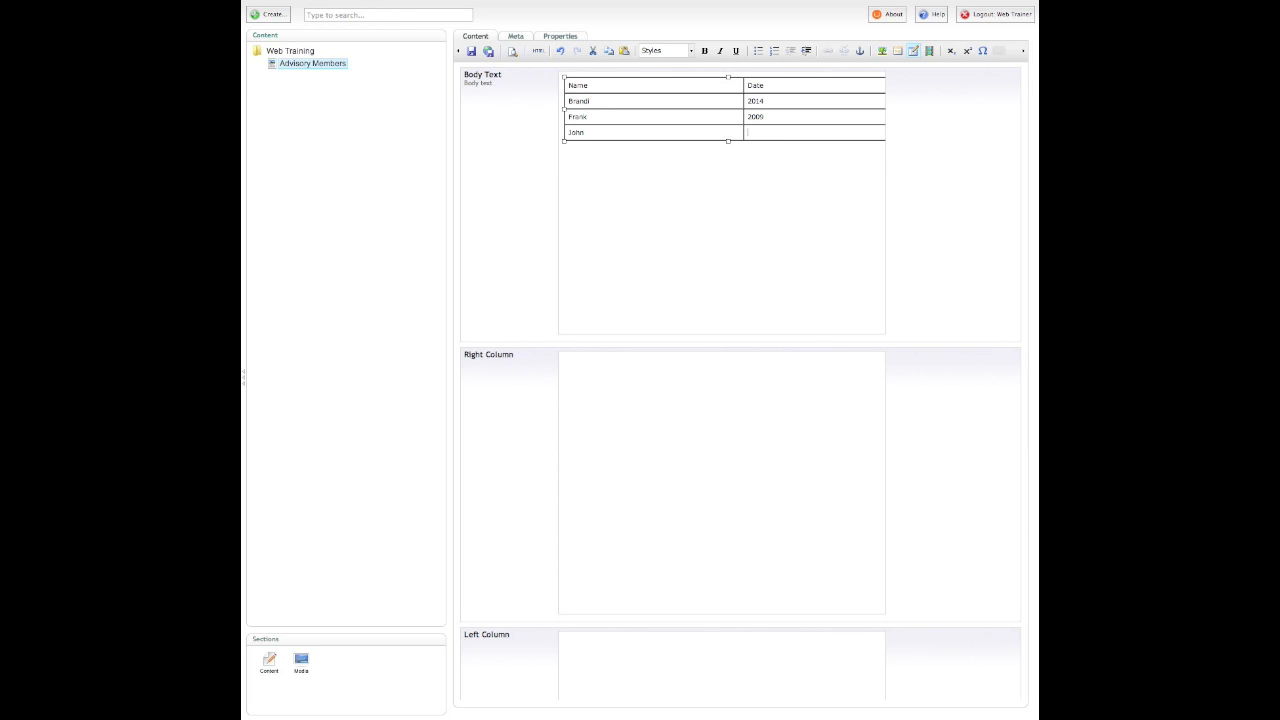
type("2007")
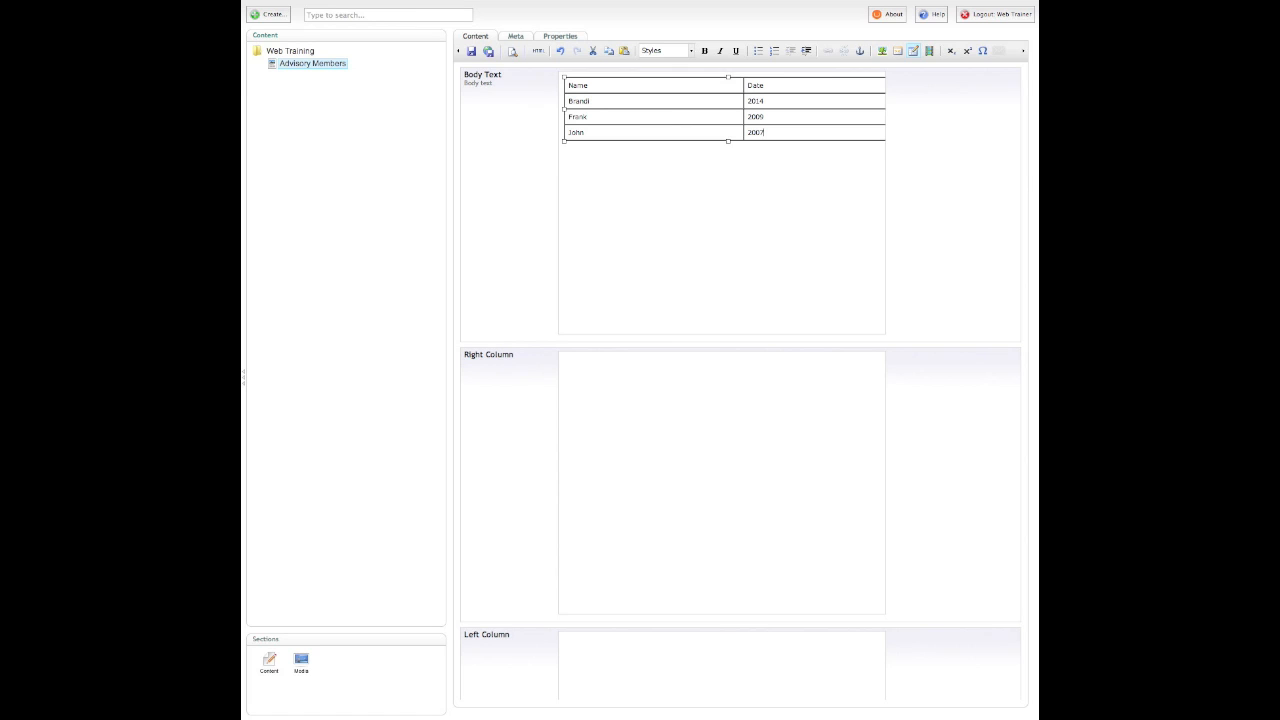
mouse_move(668, 134)
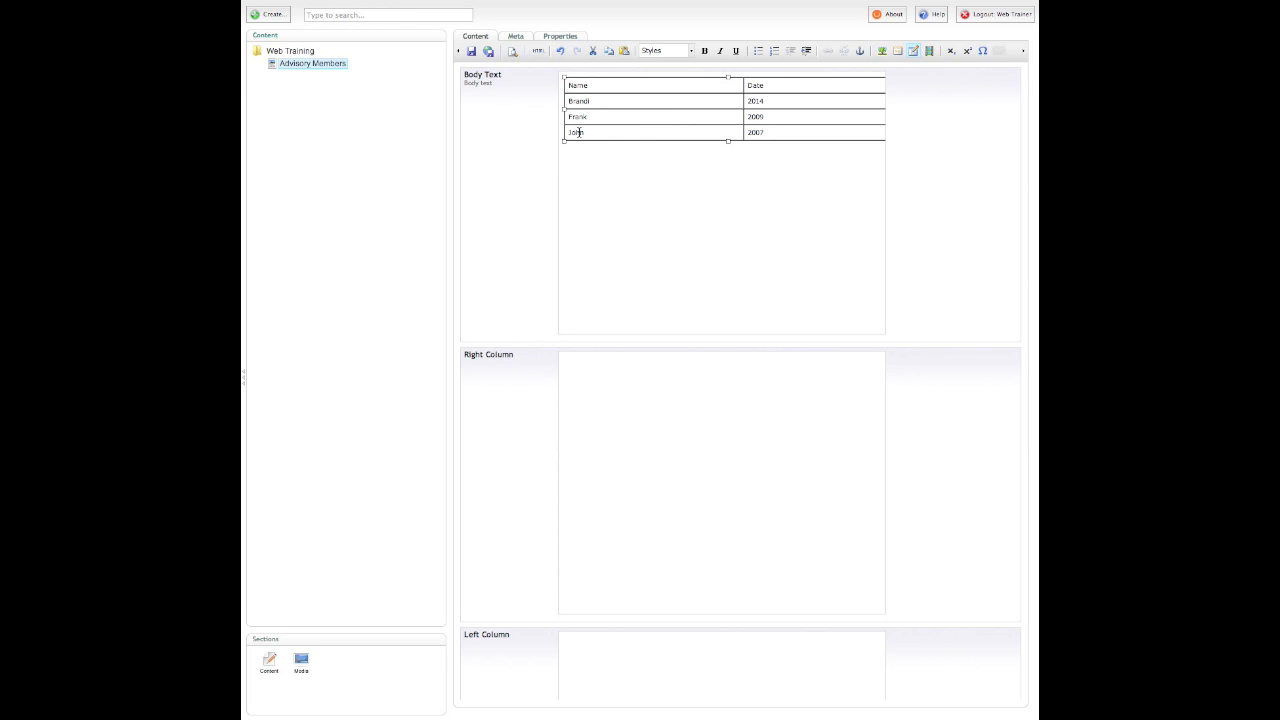
- Insert a row after the last one and fill it with Angel and 2013
right_click(576, 132)
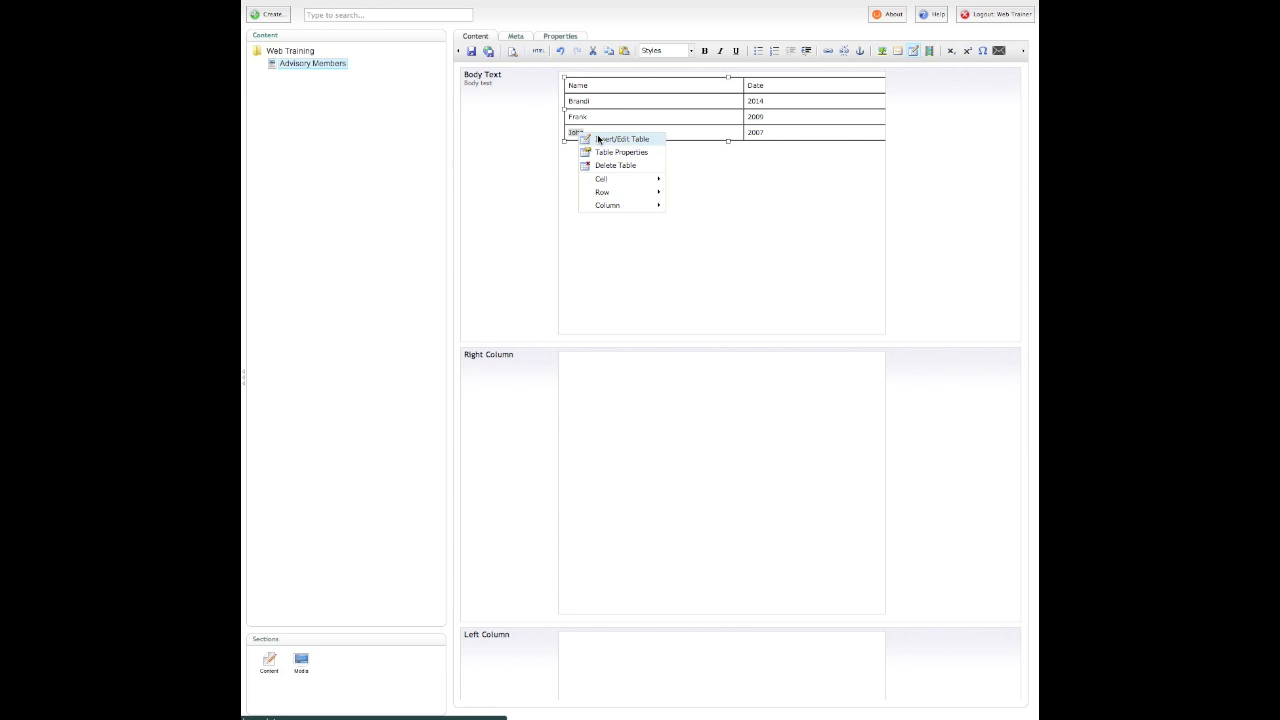
mouse_move(616, 164)
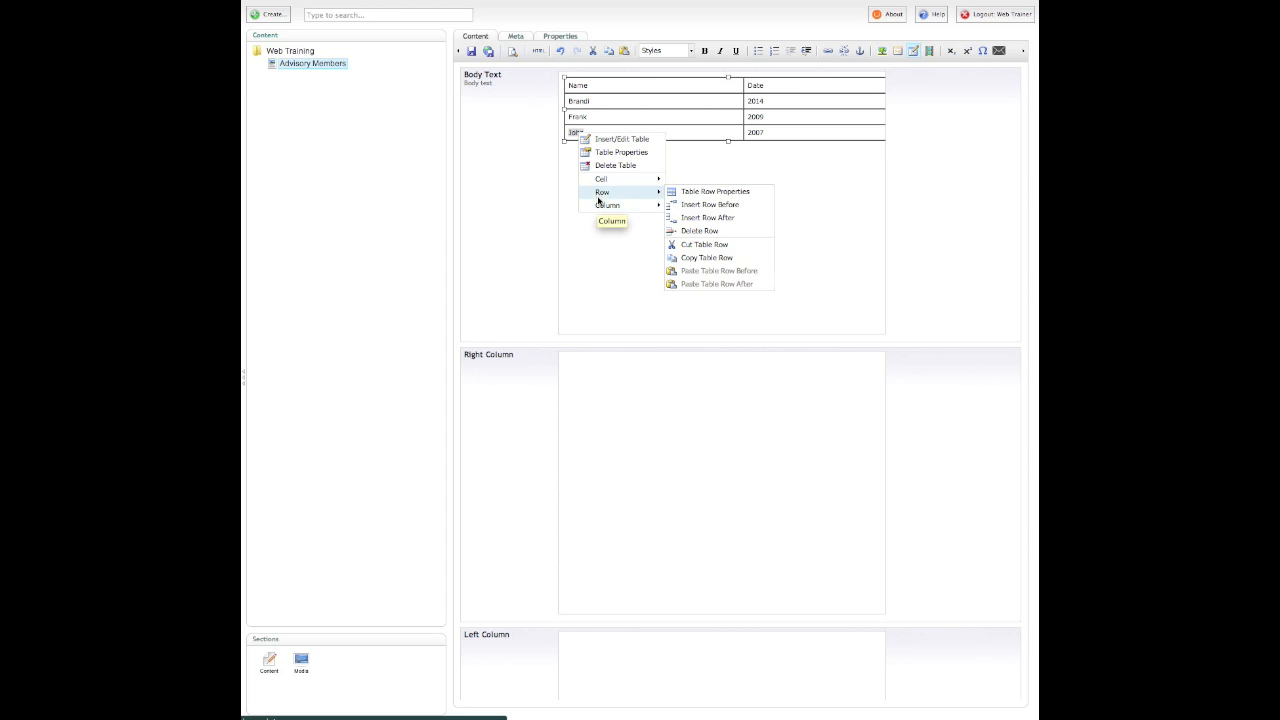
mouse_move(650, 196)
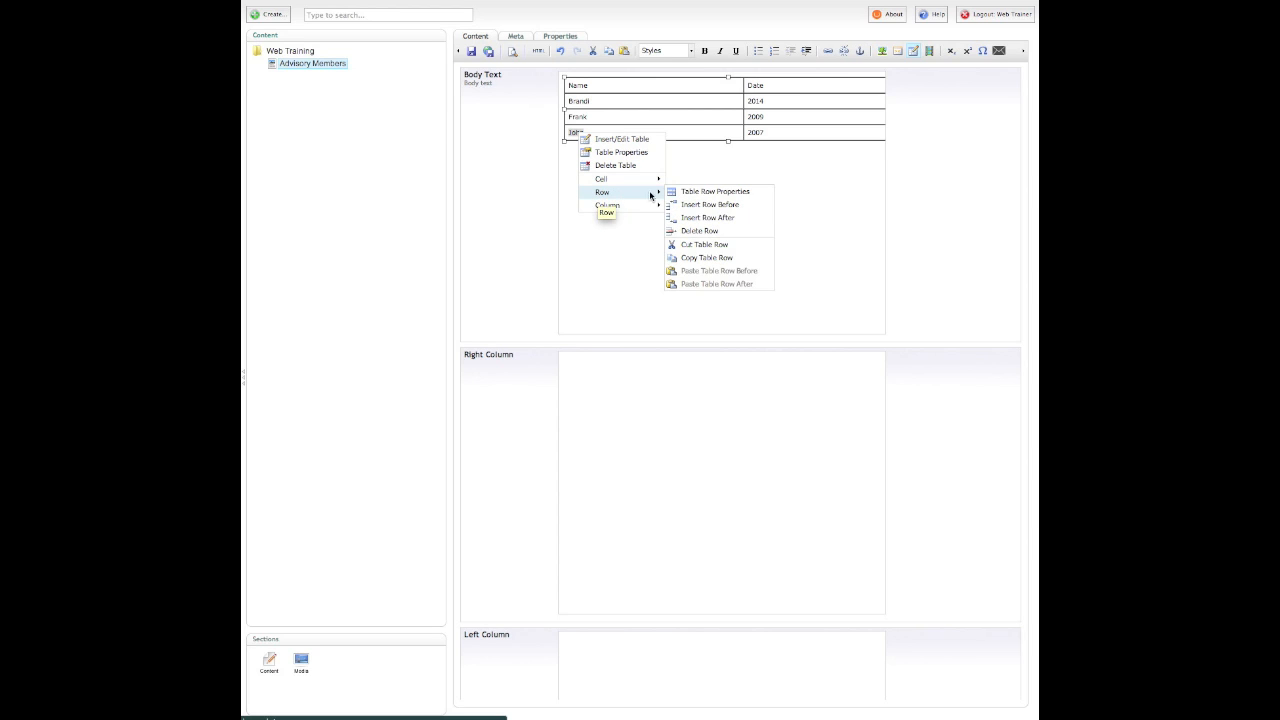
mouse_move(708, 218)
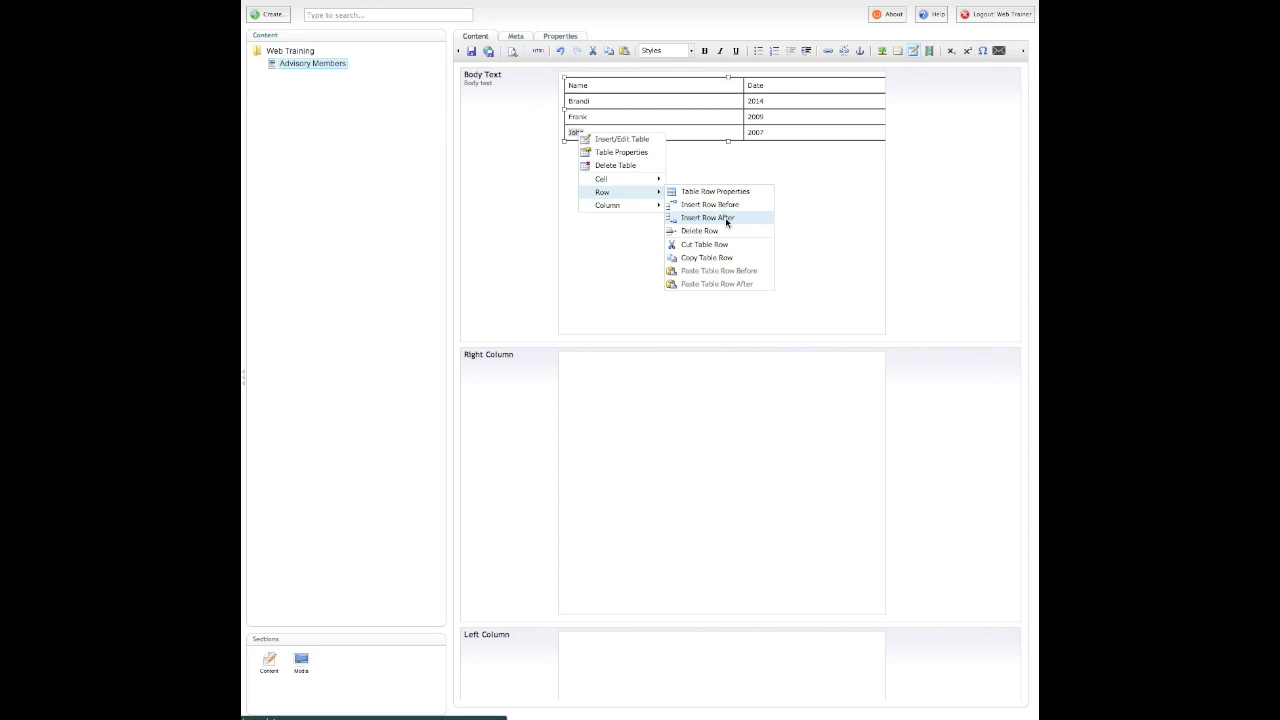
left_click(708, 216)
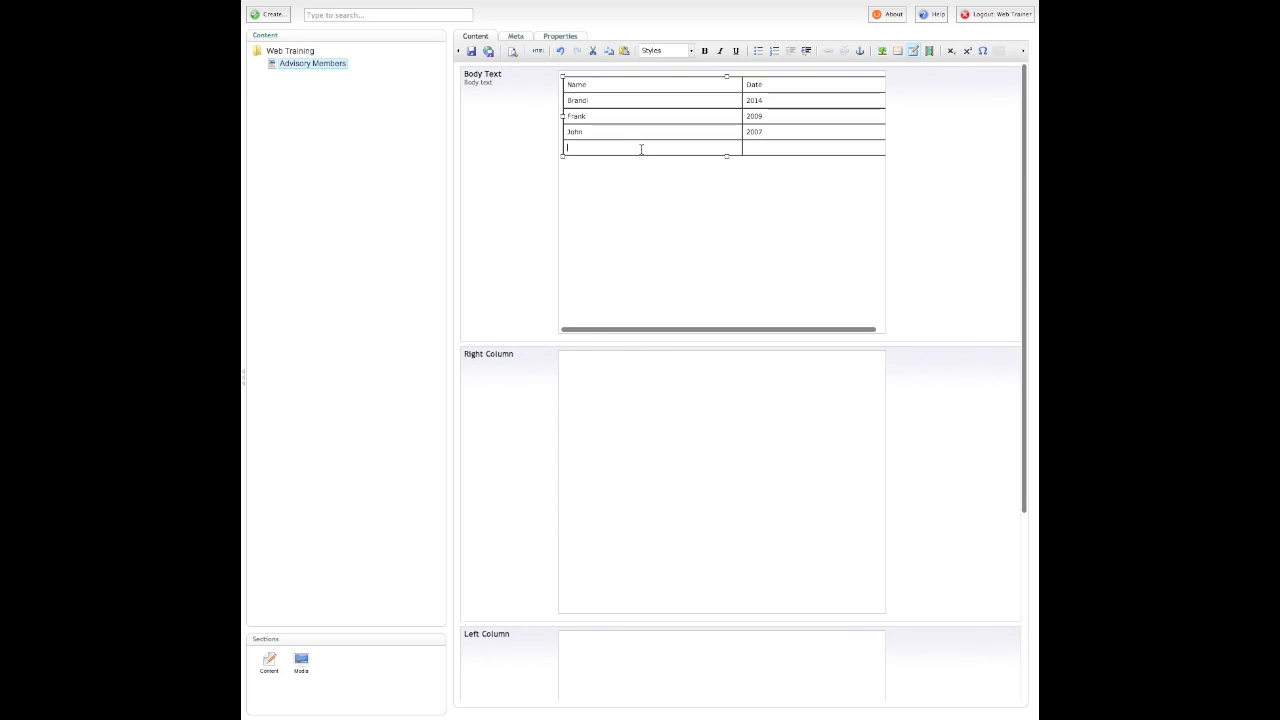
type("Angela")
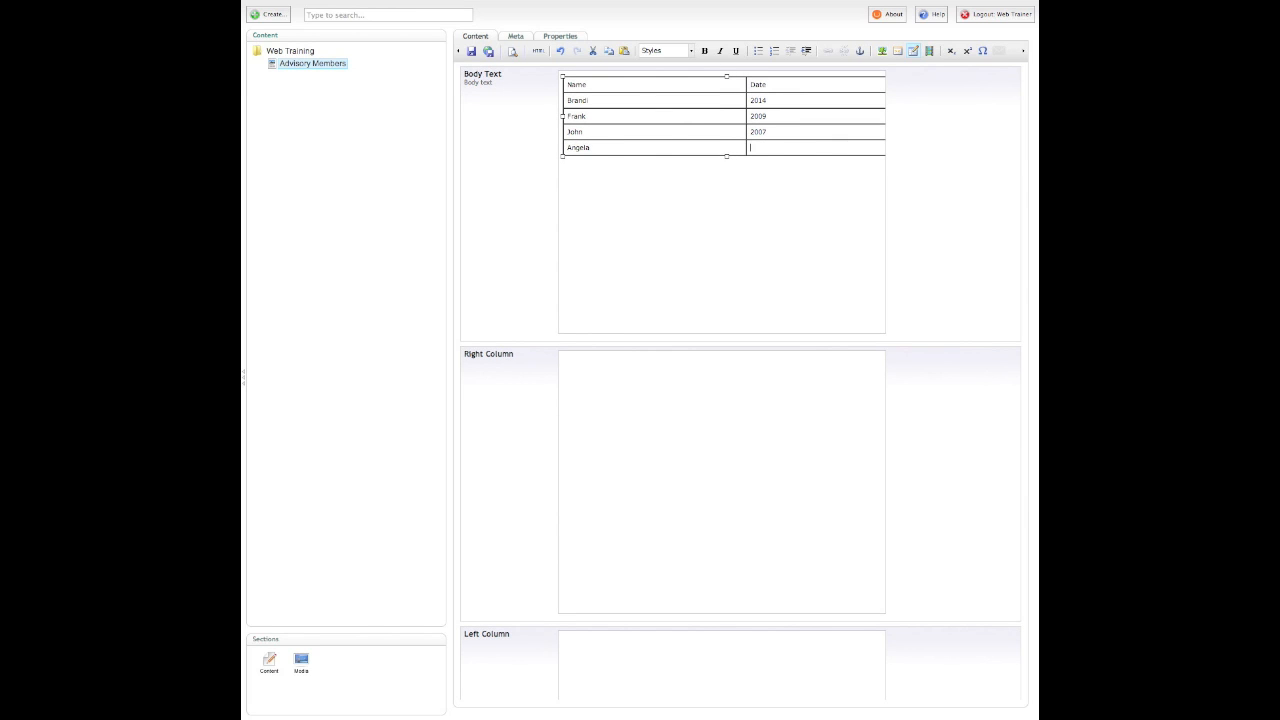
type("201")
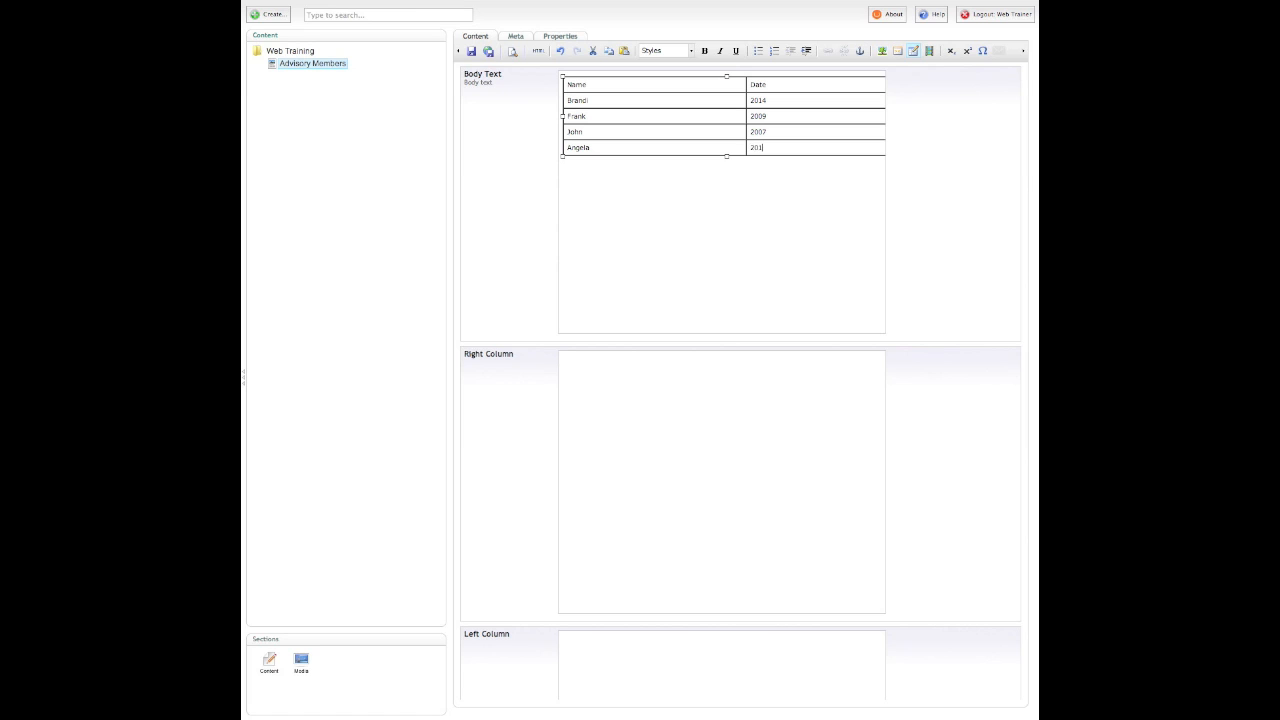
type("3")
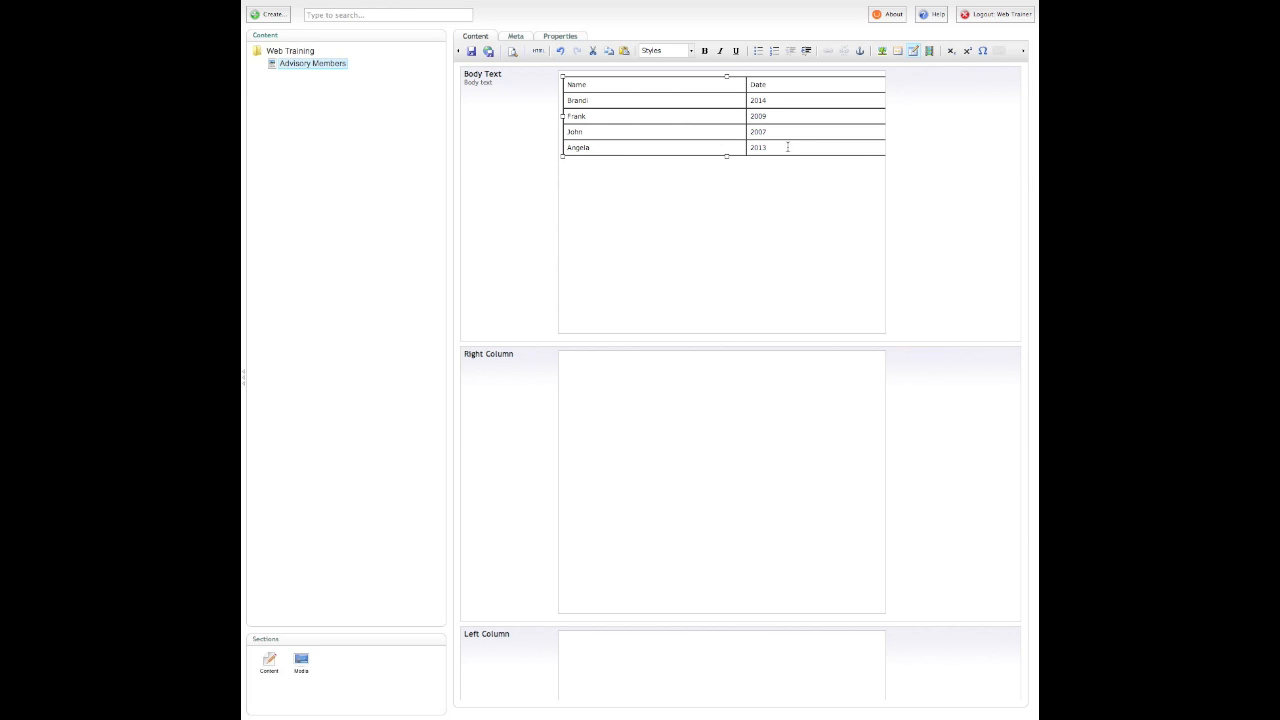
- Delete the newly added Angela row, leaving the header plus three entries
right_click(788, 148)
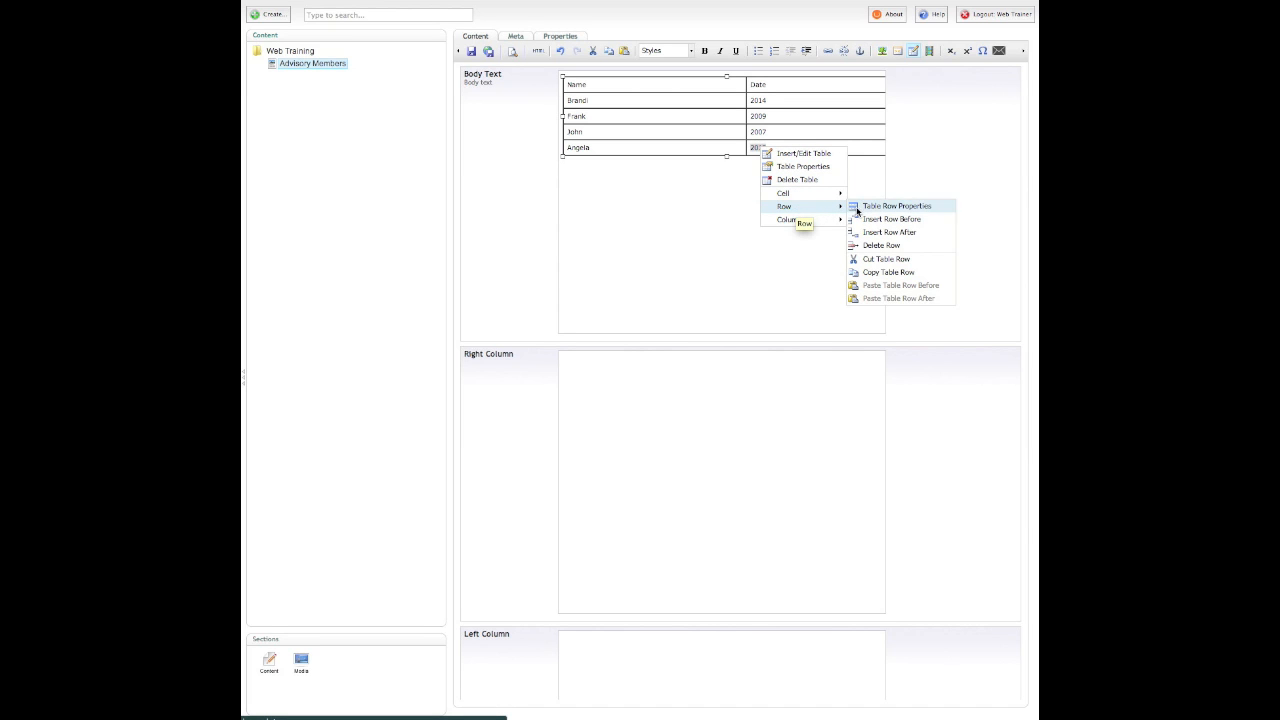
mouse_move(880, 244)
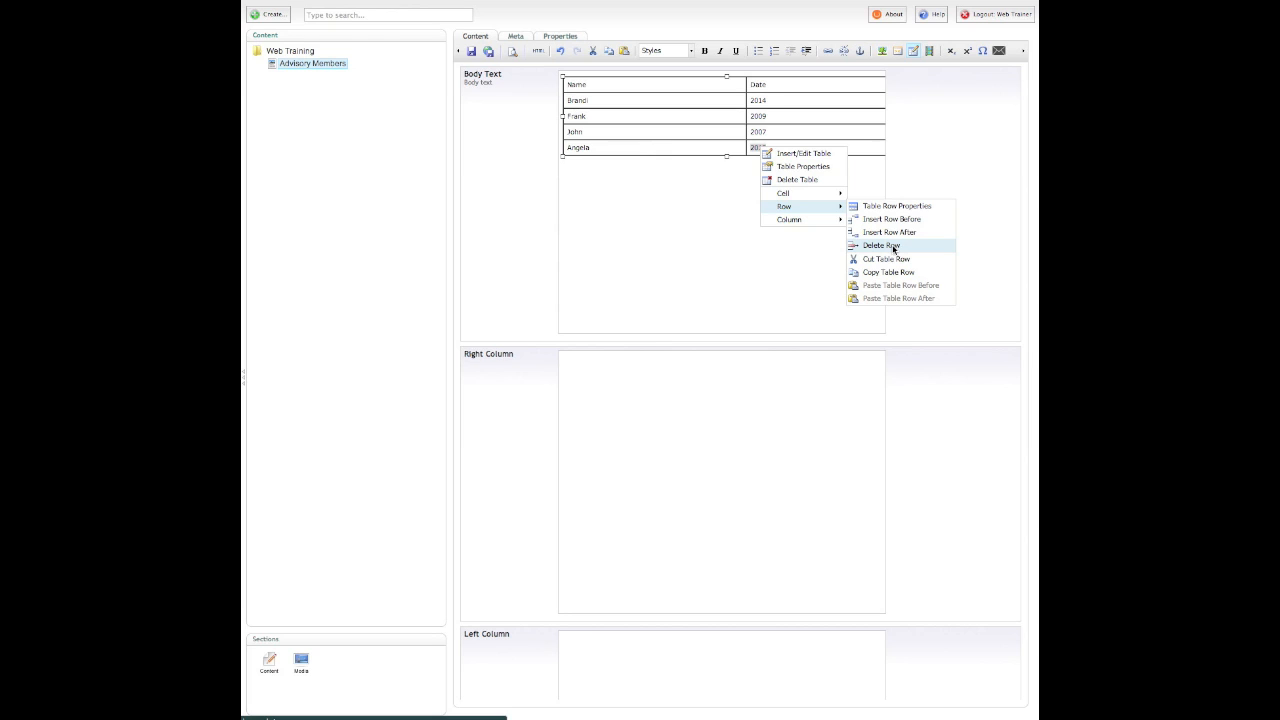
left_click(880, 244)
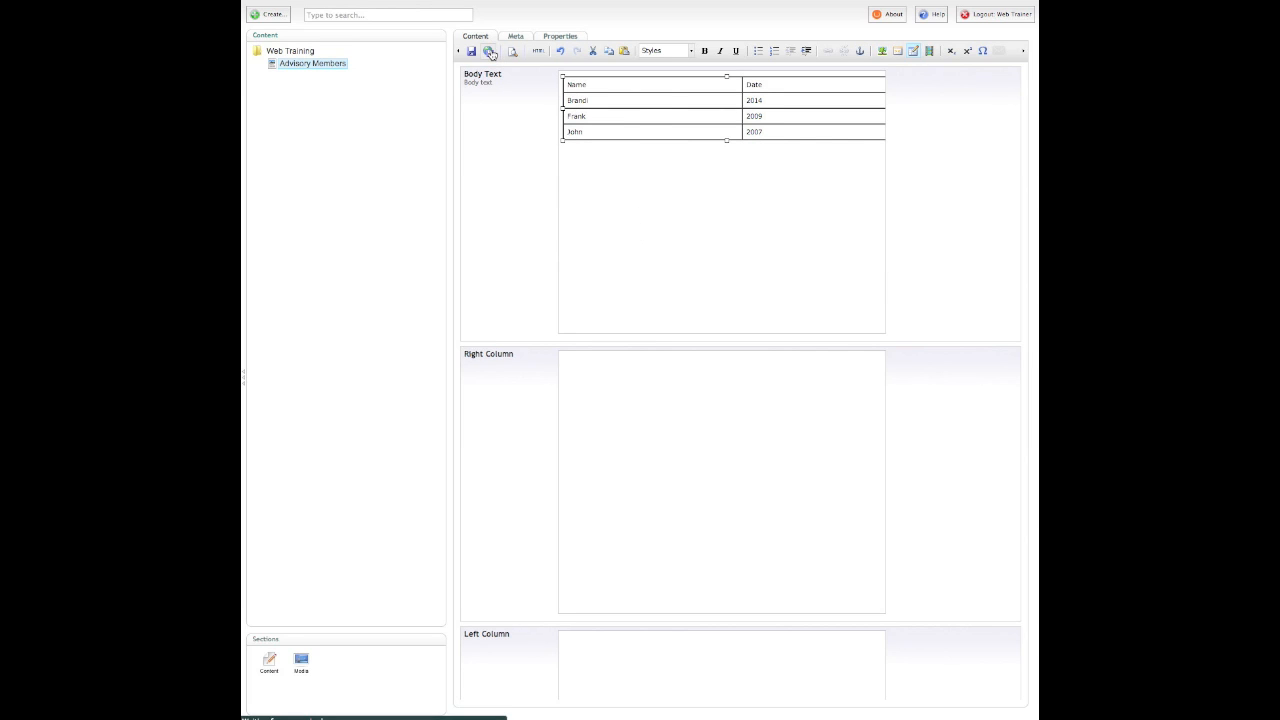
left_click(492, 52)
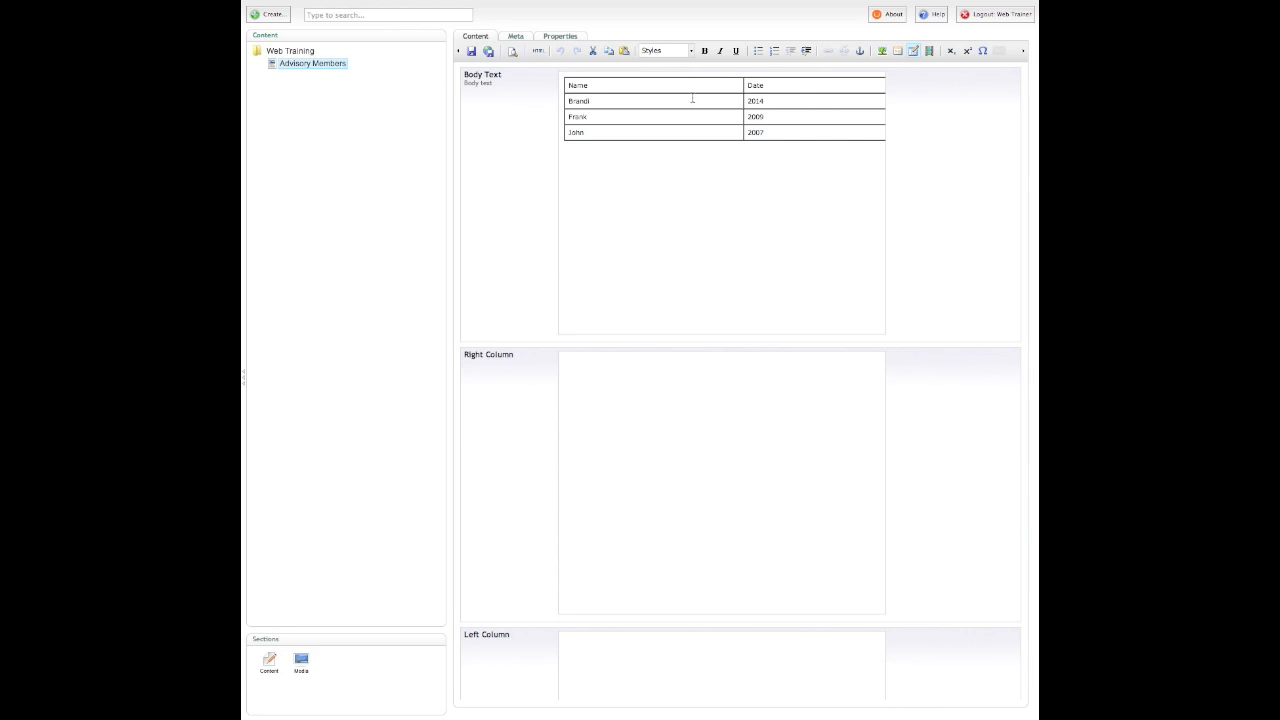
- Select the Name header and apply the subheader style from the Styles list
left_click(578, 84)
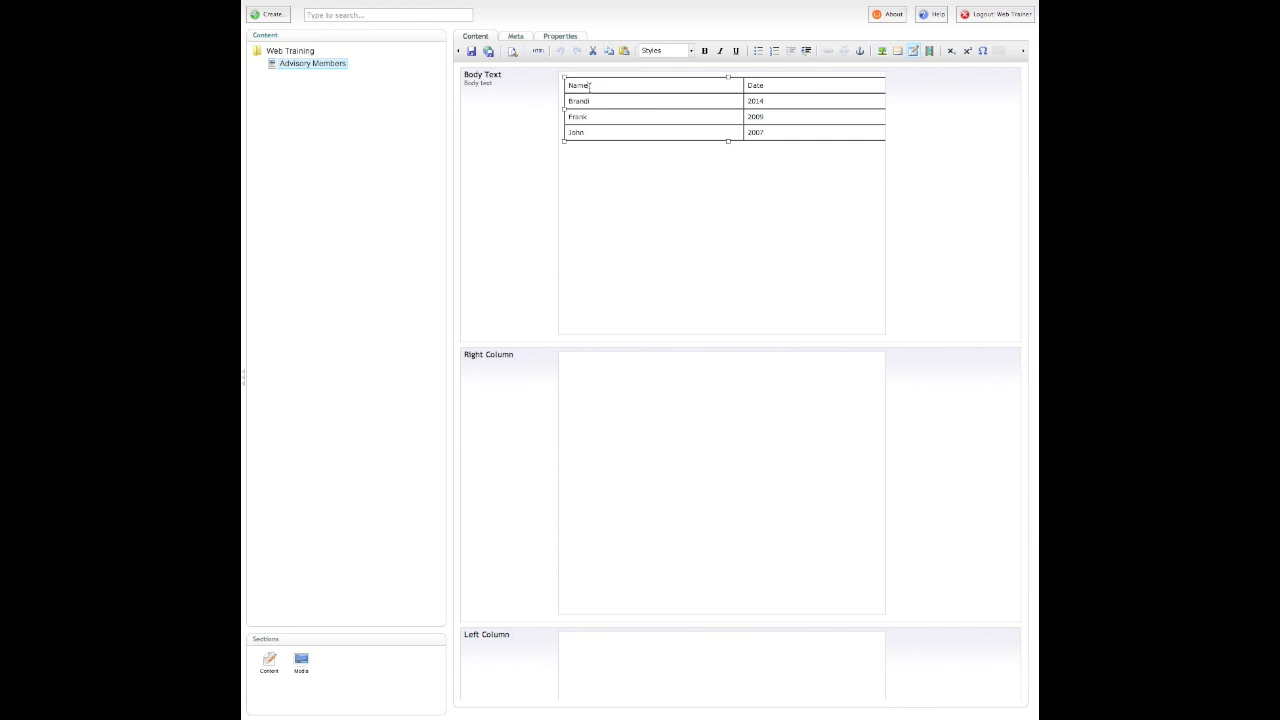
double_click(576, 84)
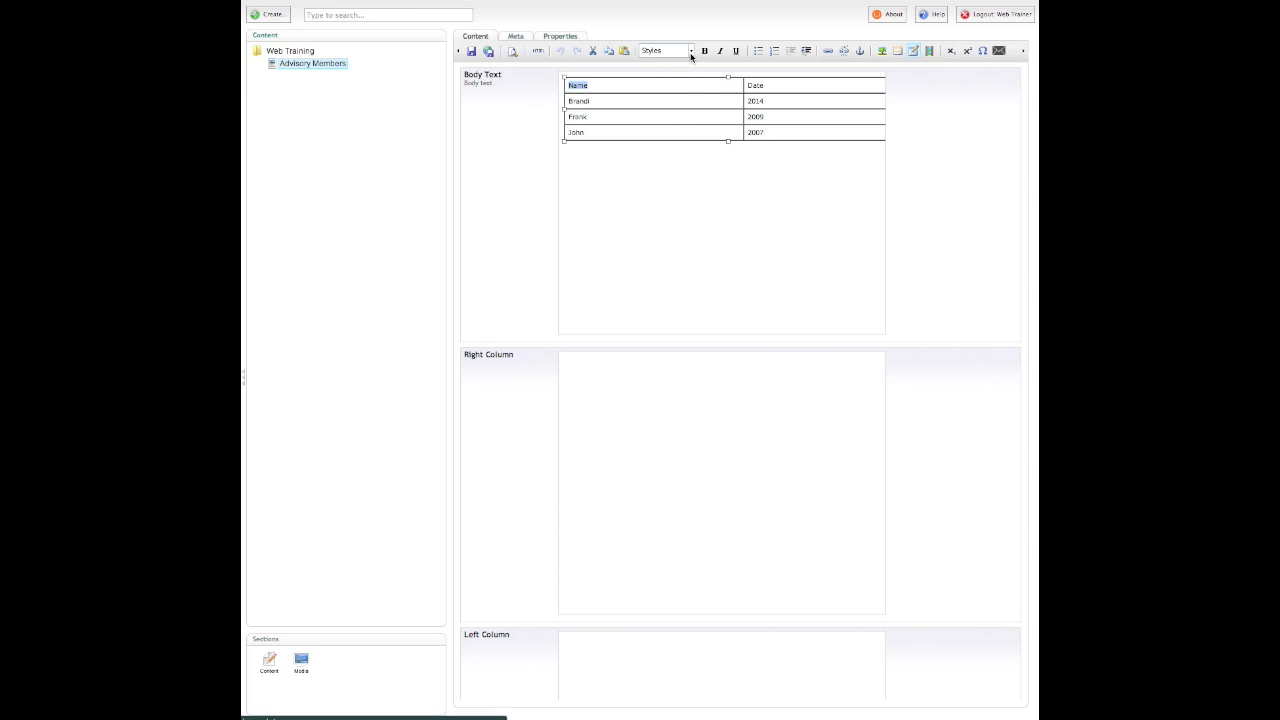
left_click(664, 50)
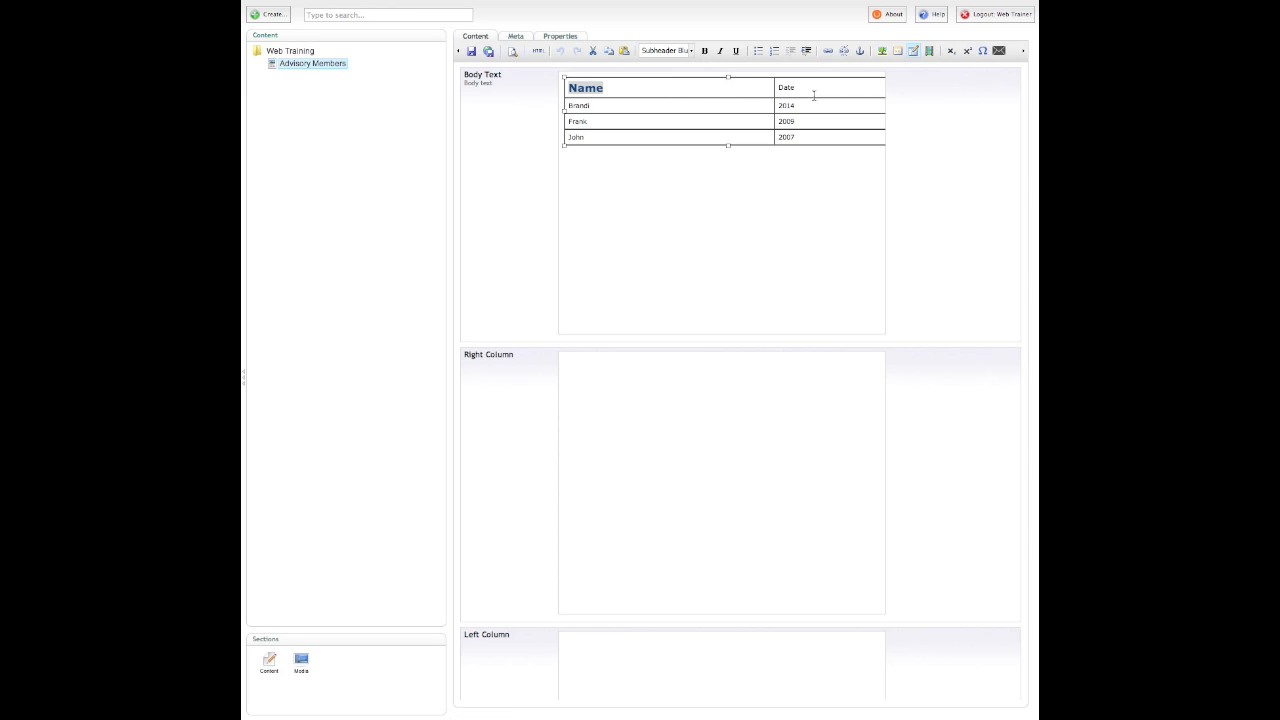
left_click(786, 88)
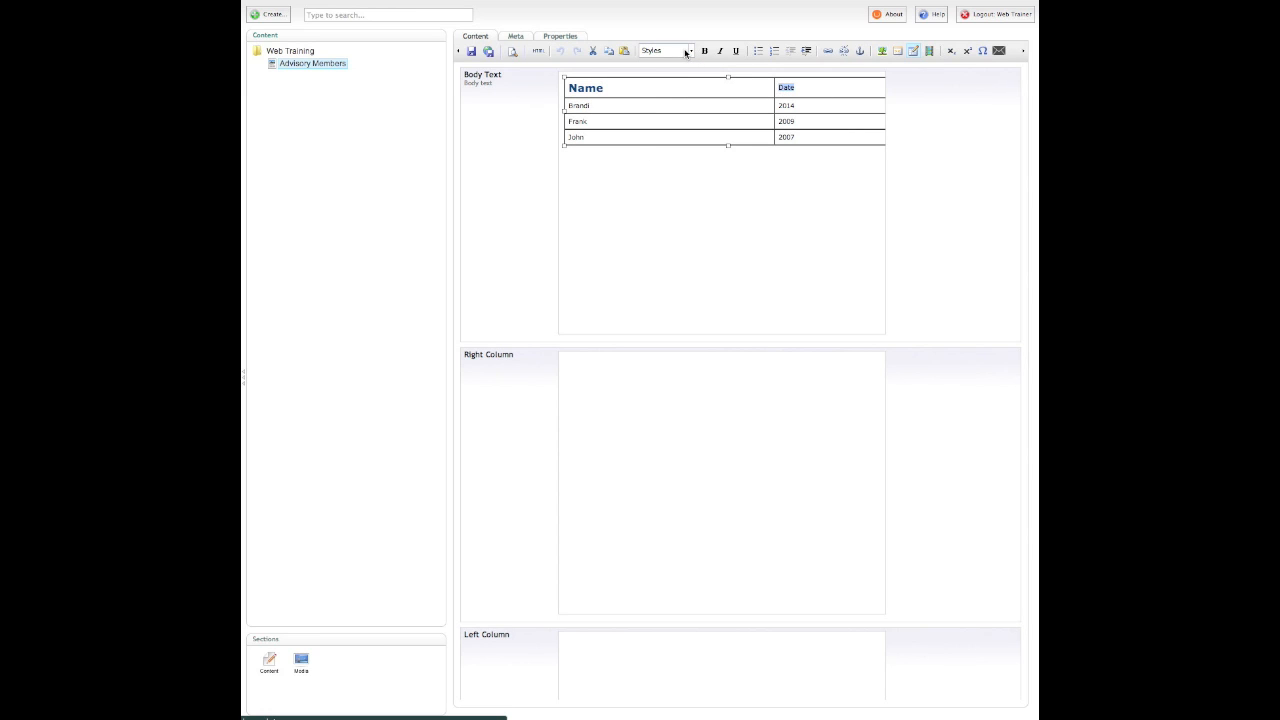